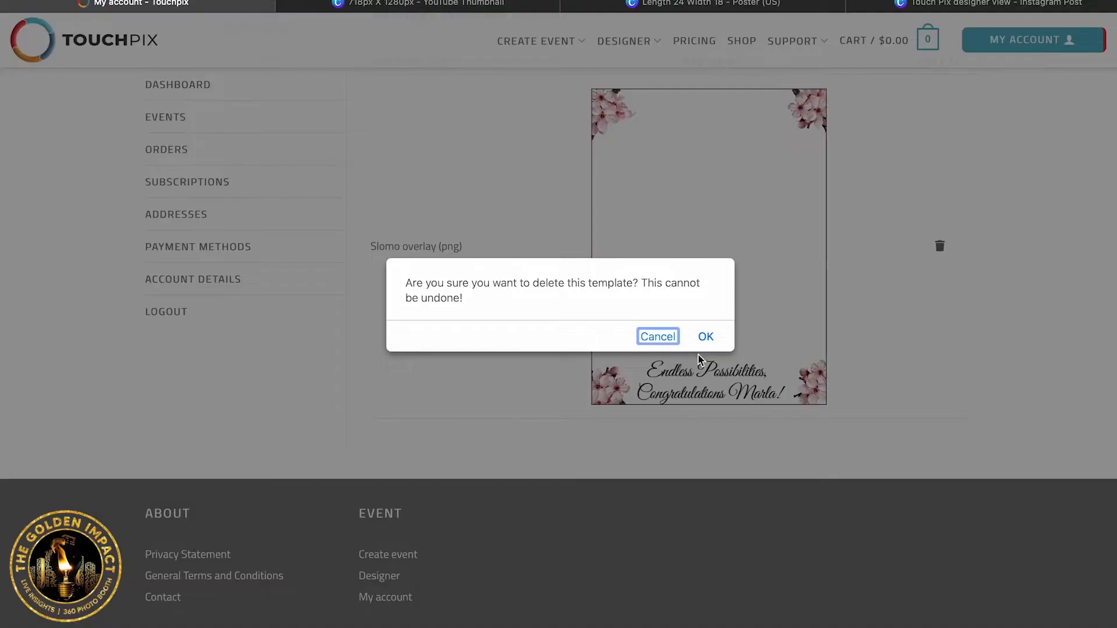
Confirm deleting the slomo overlay template, then bring up Angelas 40th birthday's Designer options
left_click(705, 336)
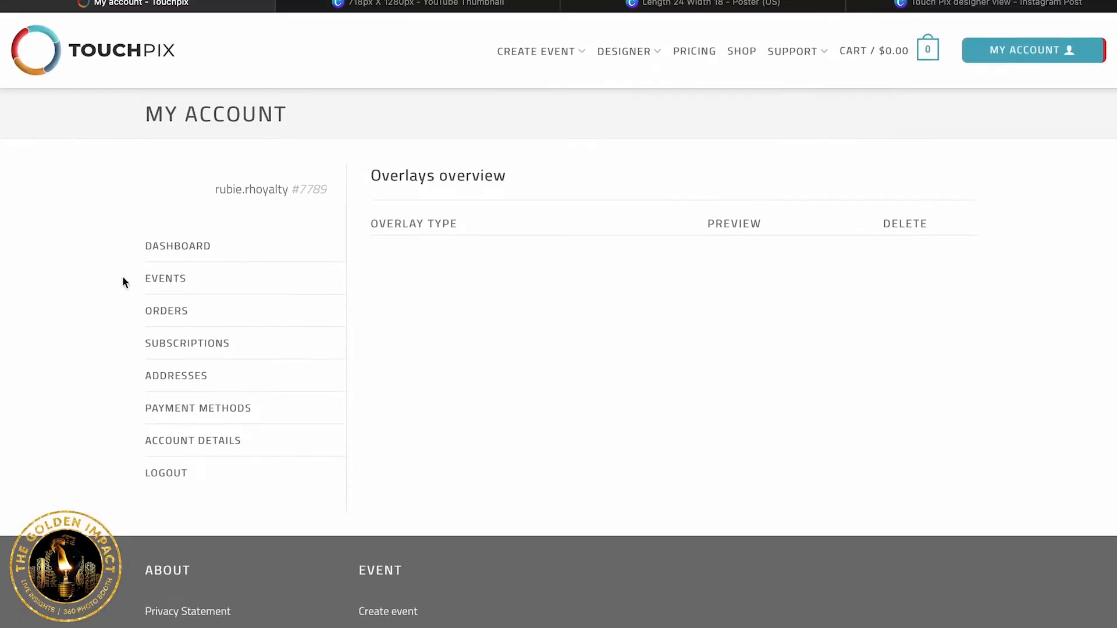
left_click(164, 278)
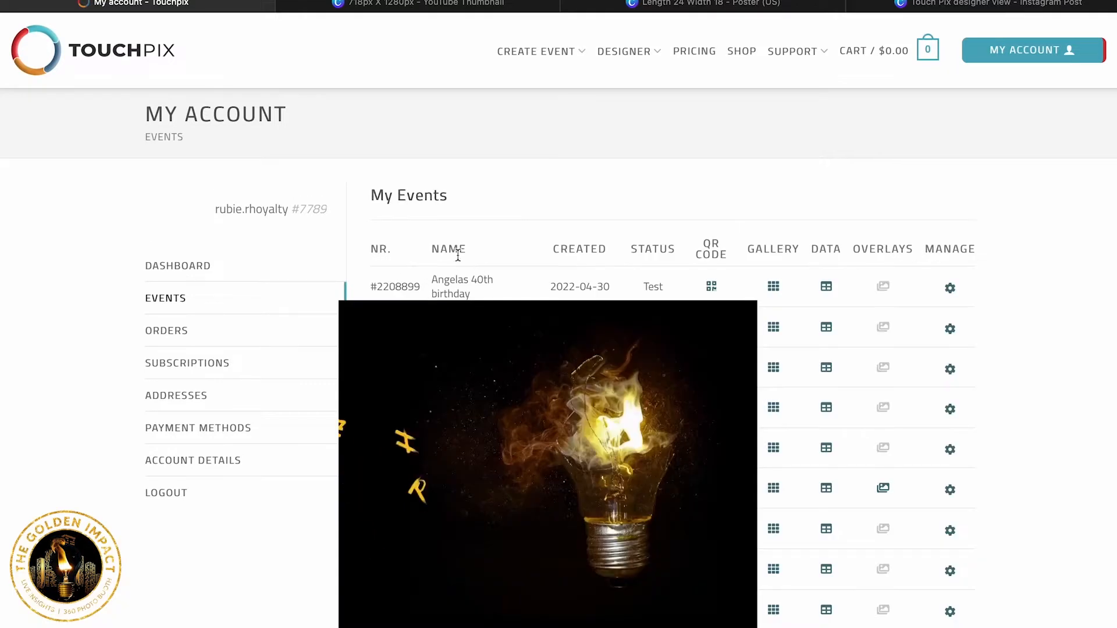
left_click(949, 288)
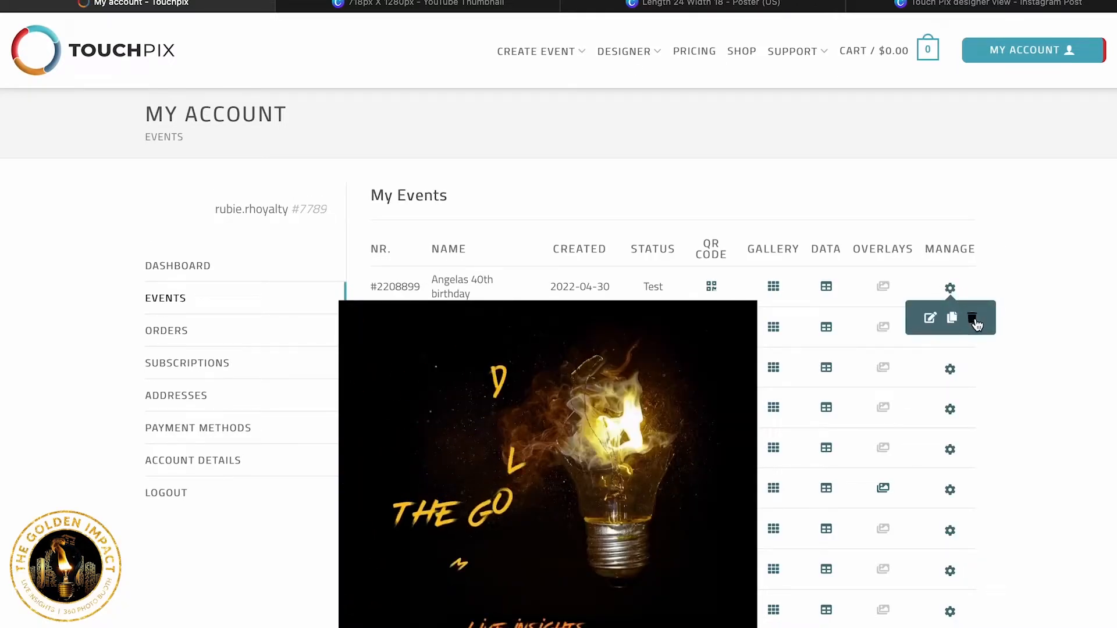
mouse_move(510, 285)
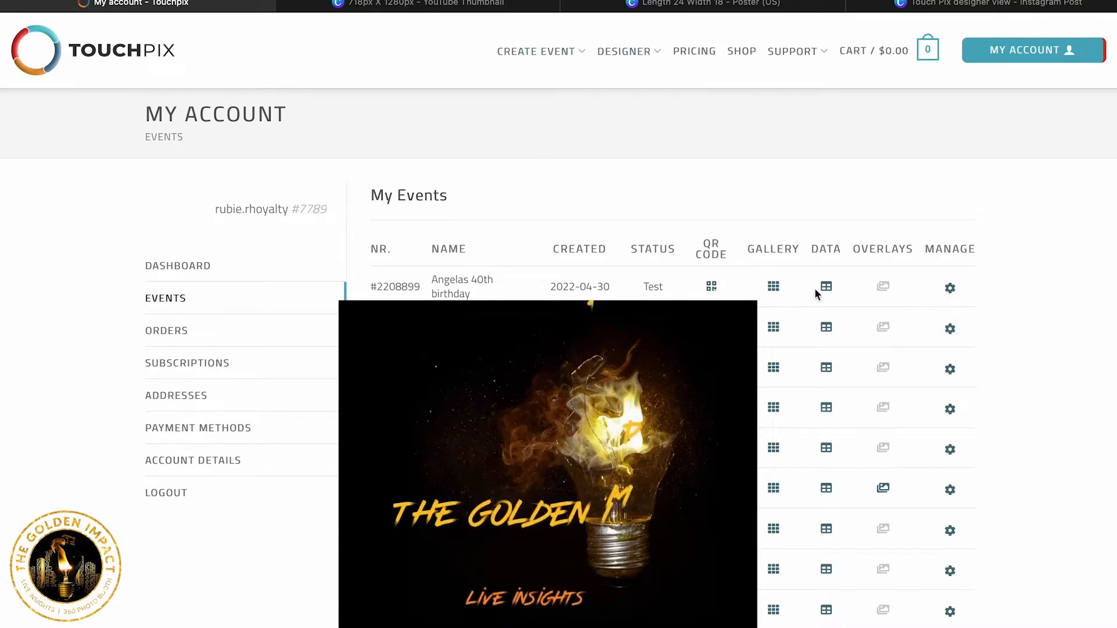
left_click(624, 51)
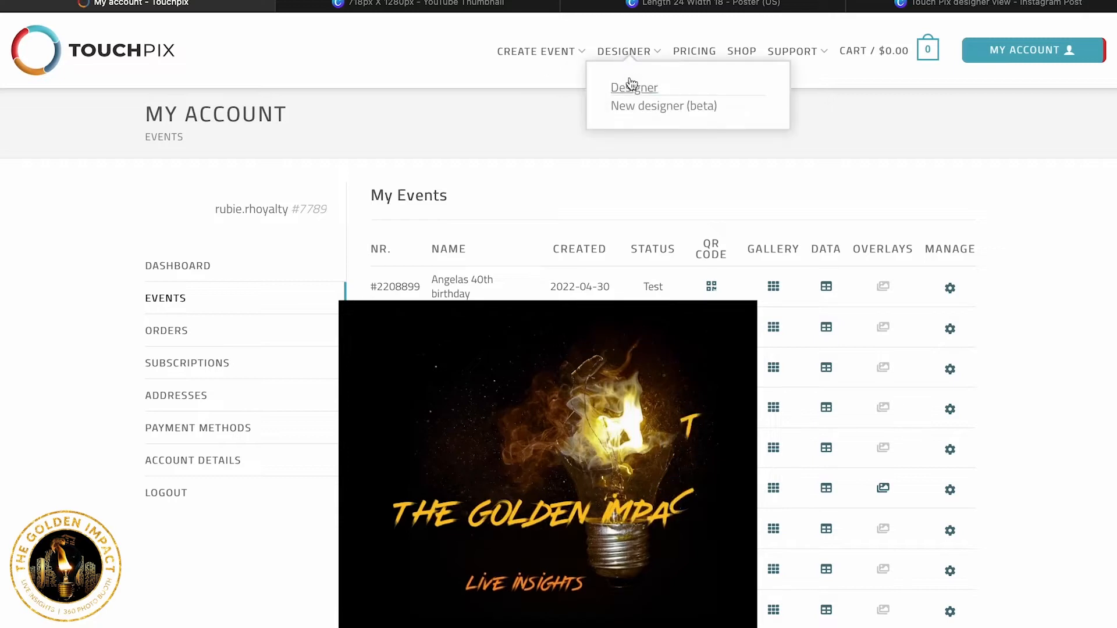
Show the slomo overlay templates in the designer, targeting the Design views event
left_click(634, 87)
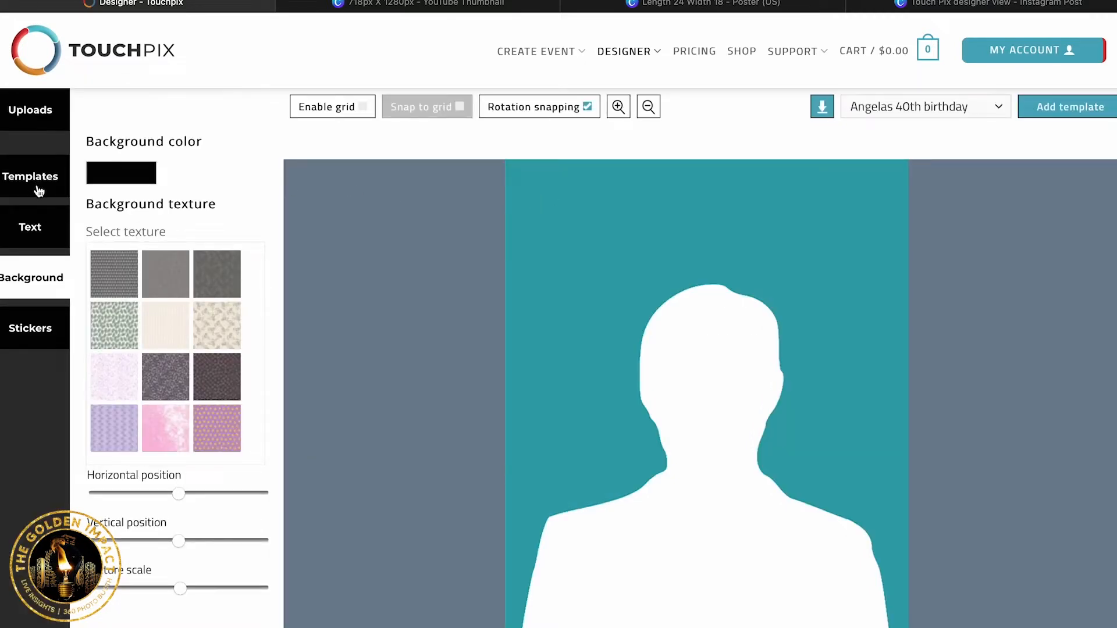
left_click(926, 107)
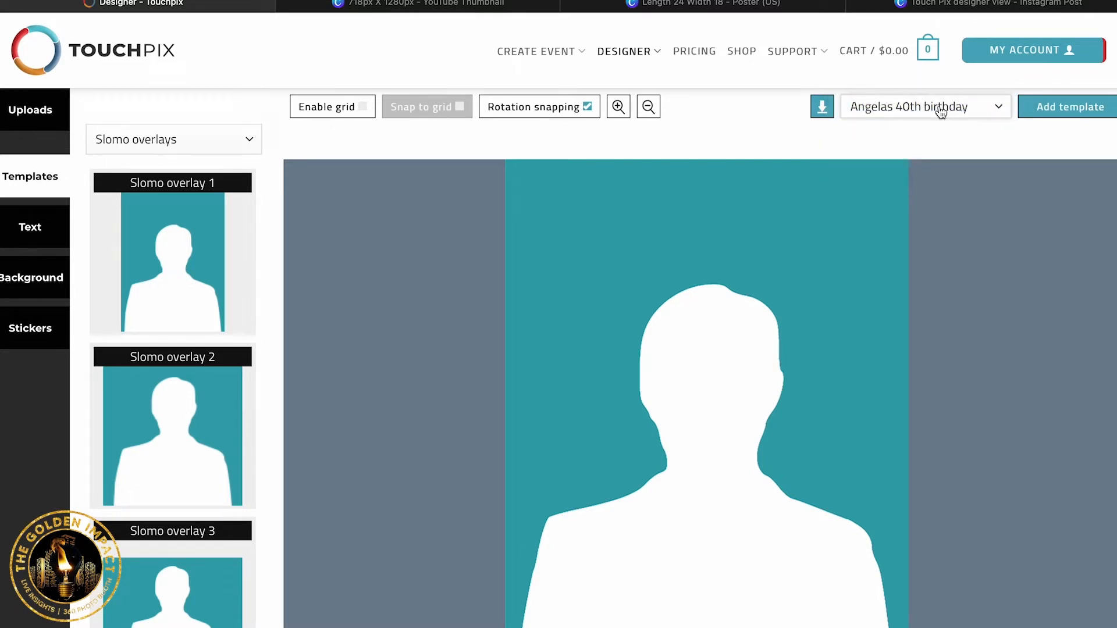
left_click(940, 107)
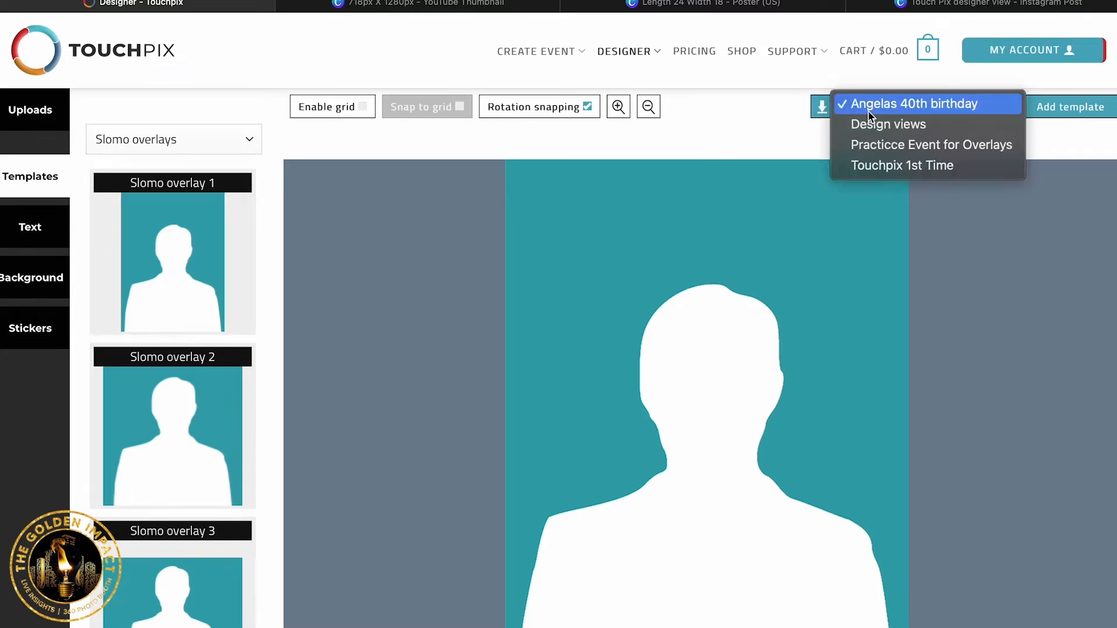
left_click(888, 124)
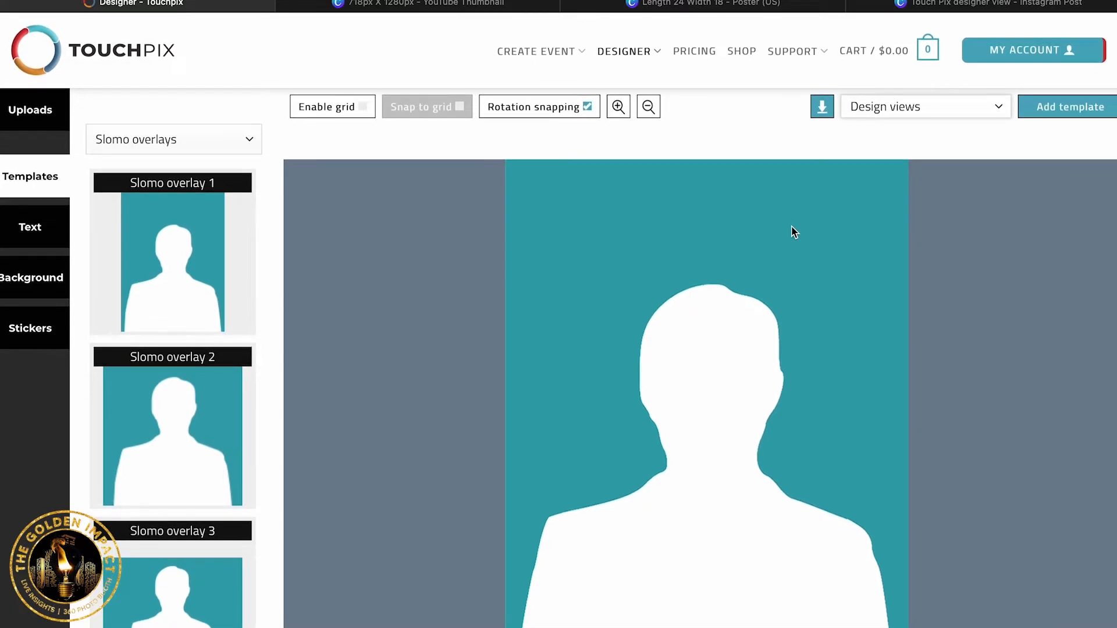
mouse_move(605, 124)
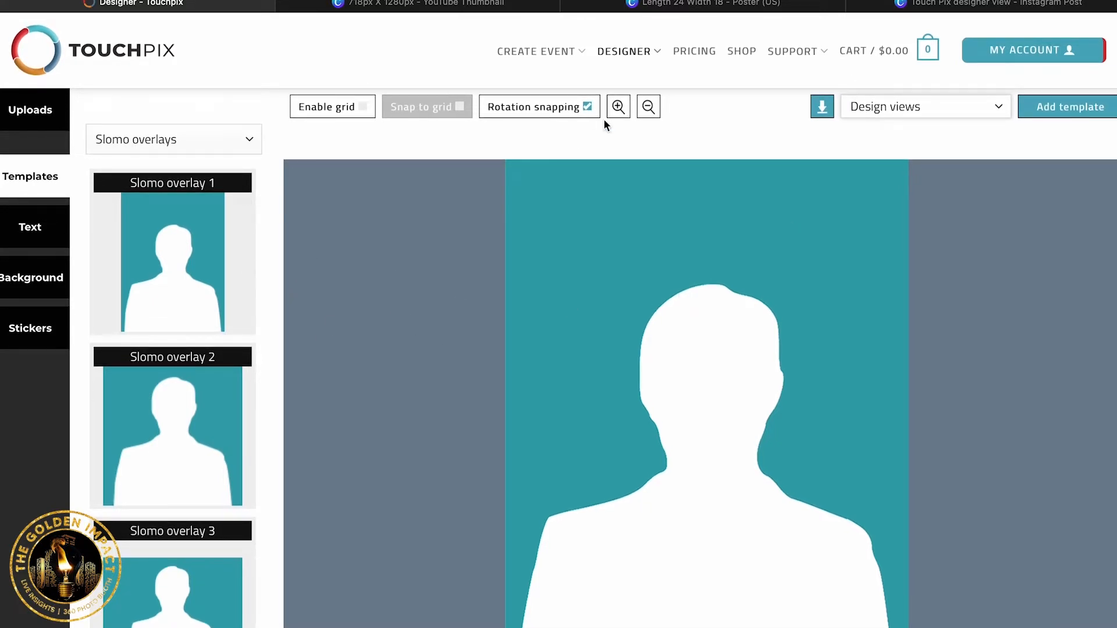
Toggle the canvas zoom and briefly check the Length 24 Width 18 design
left_click(647, 106)
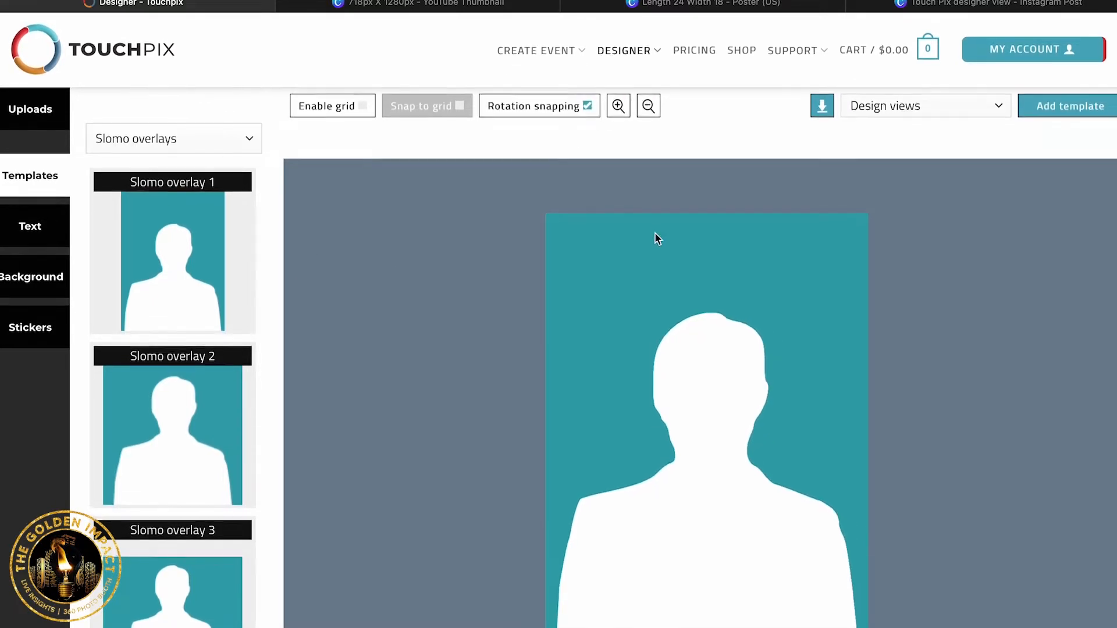
left_click(647, 106)
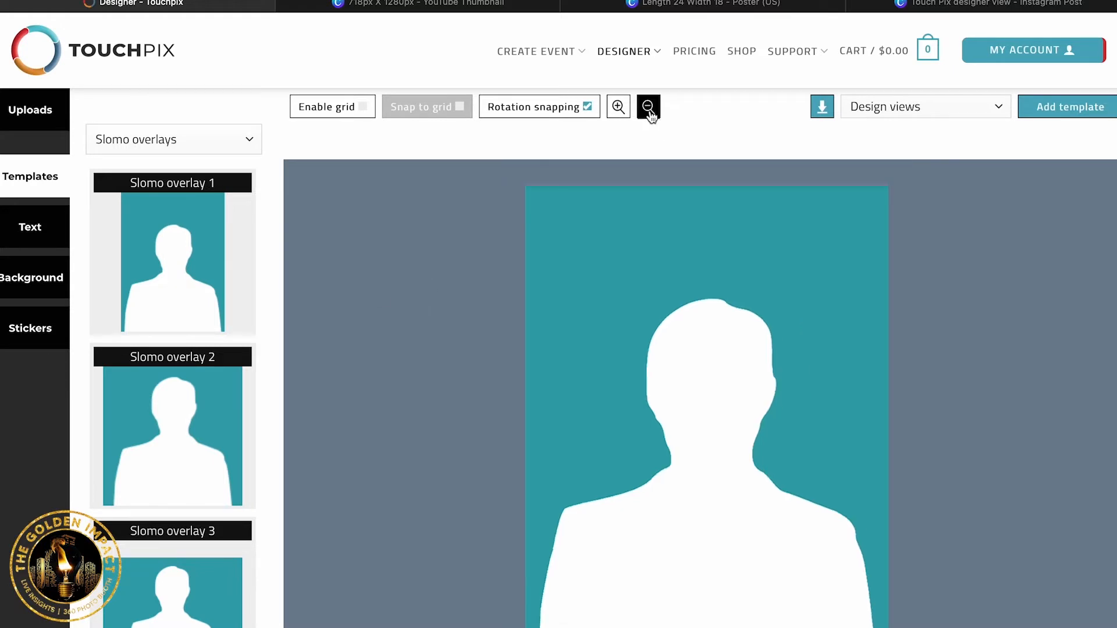
left_click(648, 106)
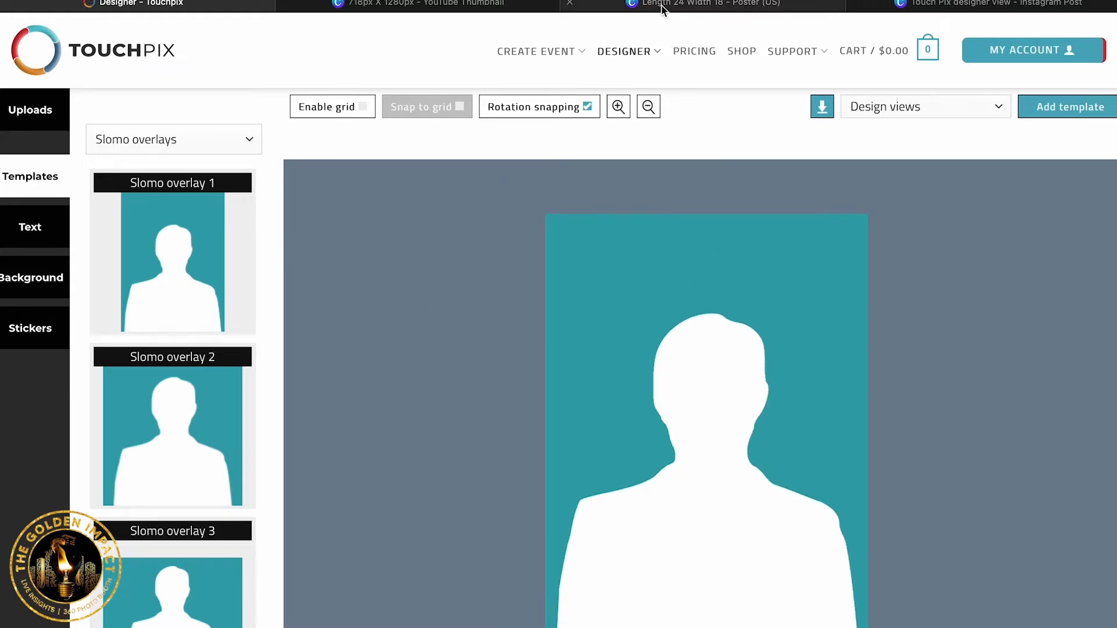
left_click(705, 3)
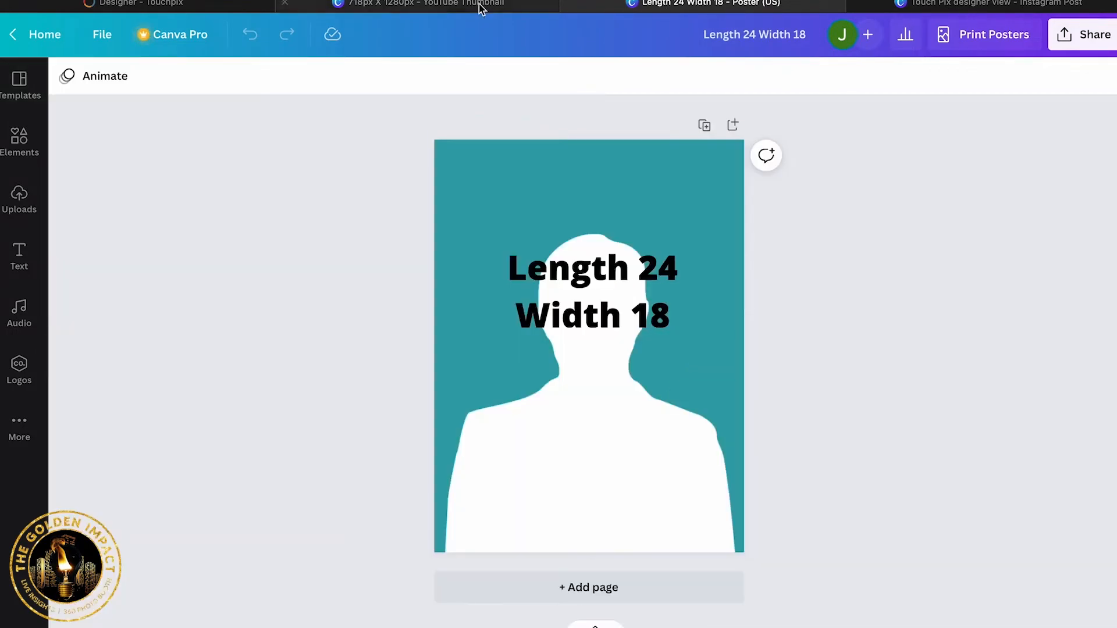
left_click(137, 3)
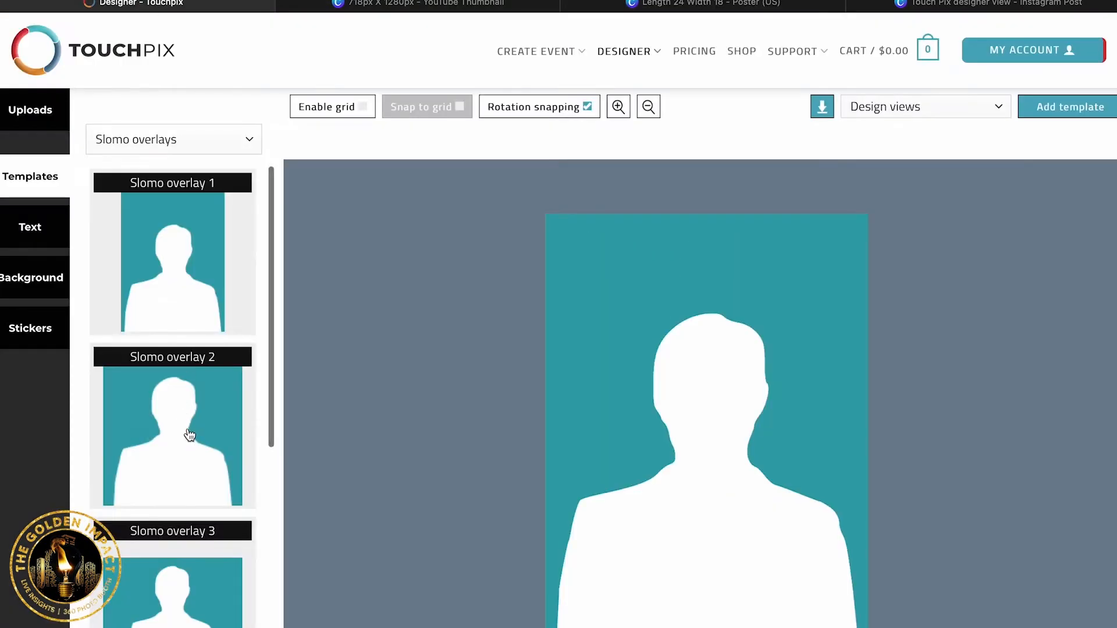
Load landscape Slomo overlay 3 onto the canvas and view the 718px X 1280px design
scroll("down", 3)
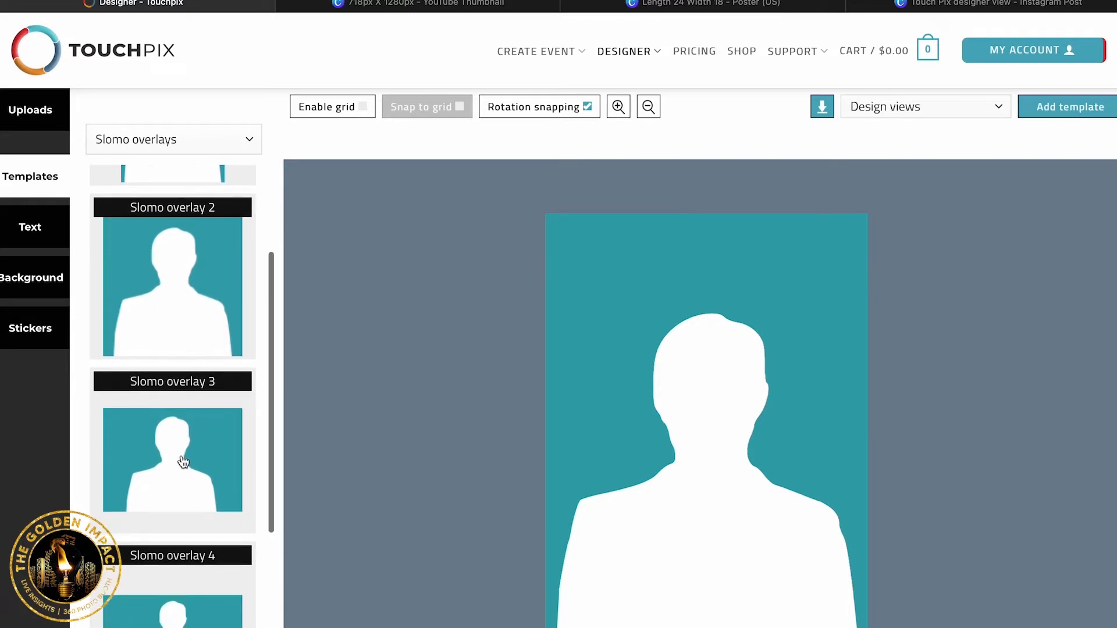
scroll("down", 3)
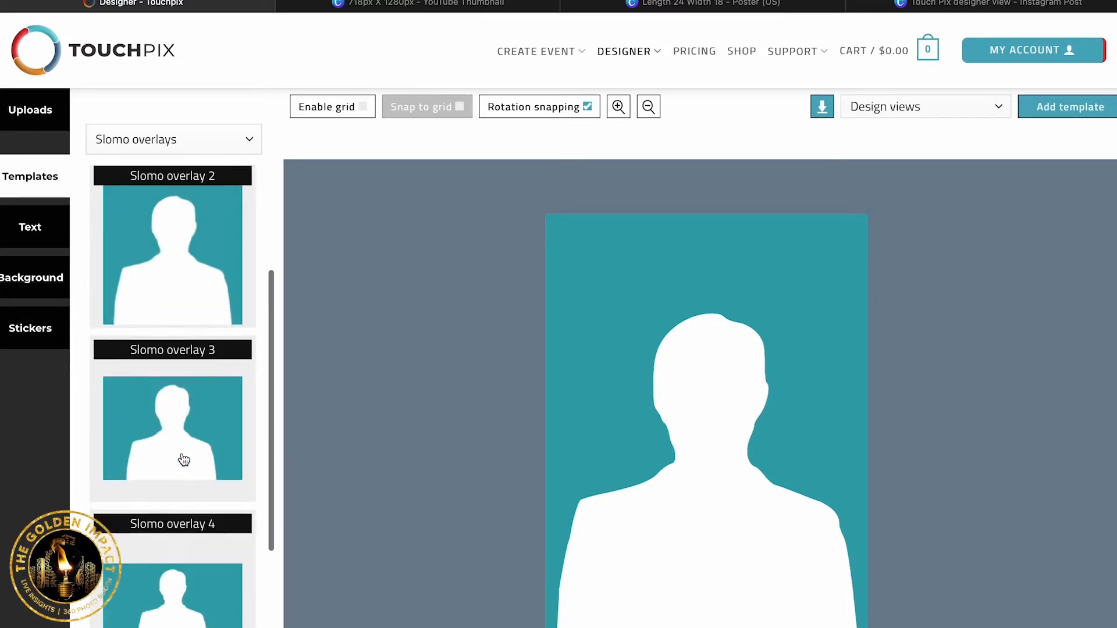
left_click(648, 106)
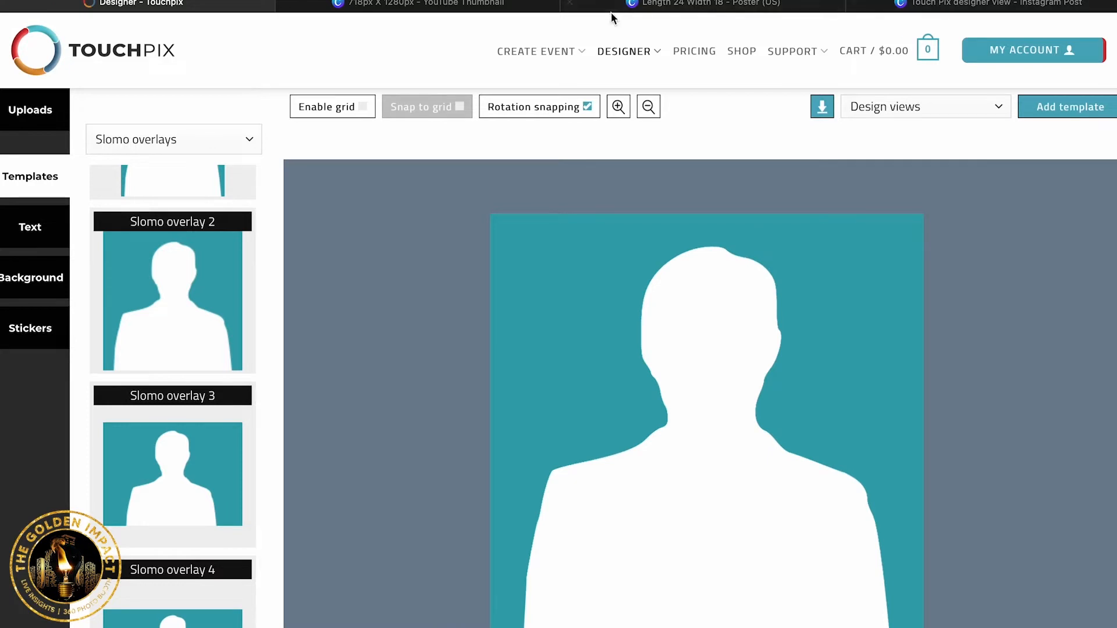
left_click(990, 4)
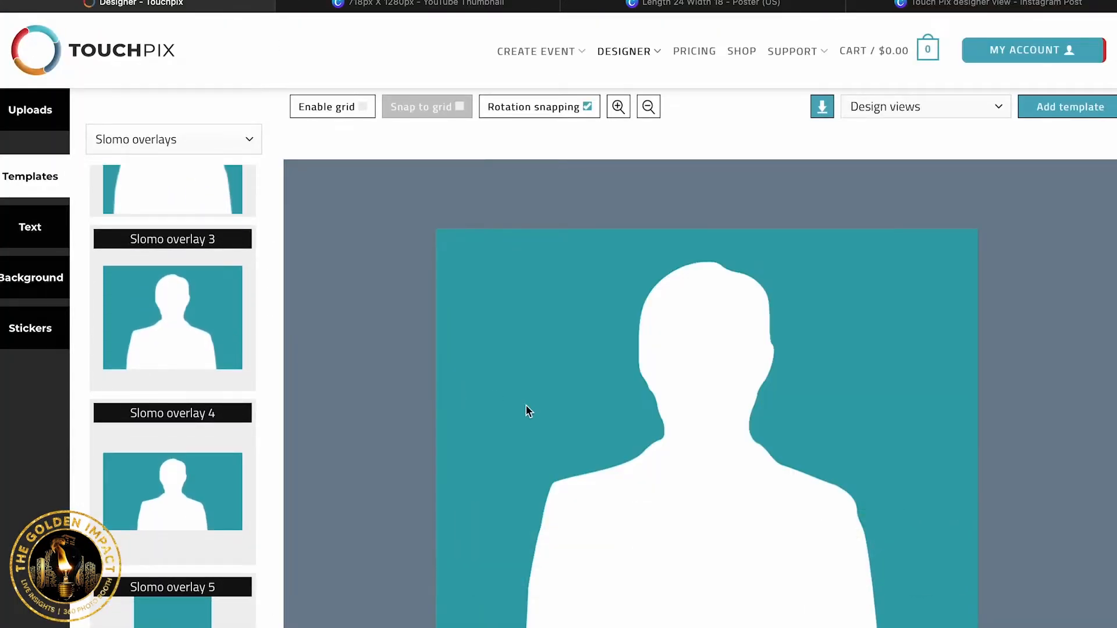
left_click(648, 106)
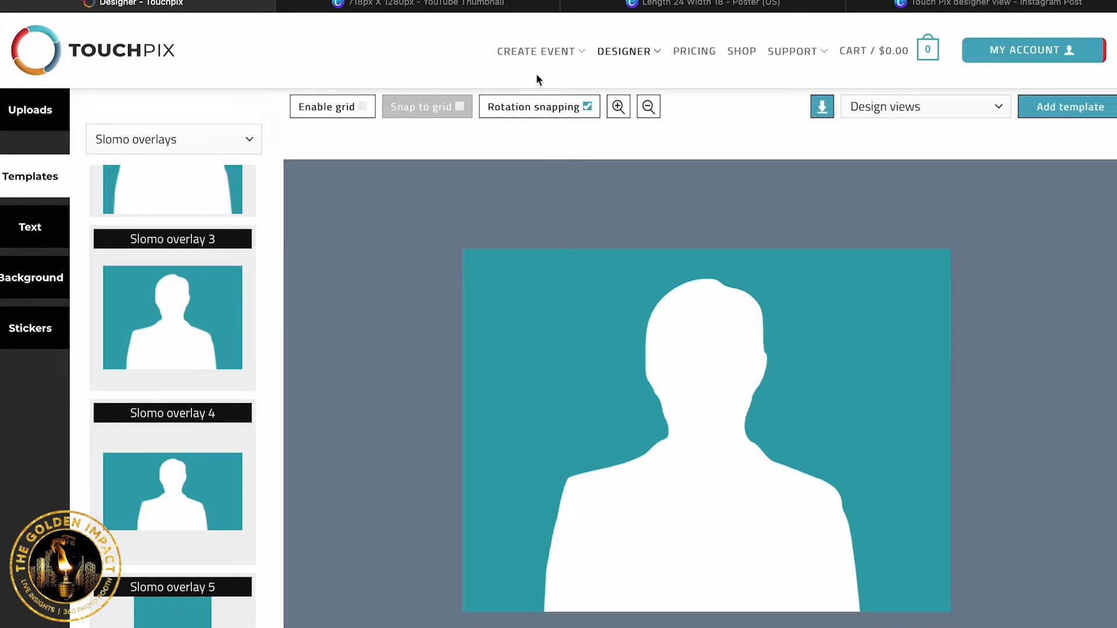
mouse_move(345, 311)
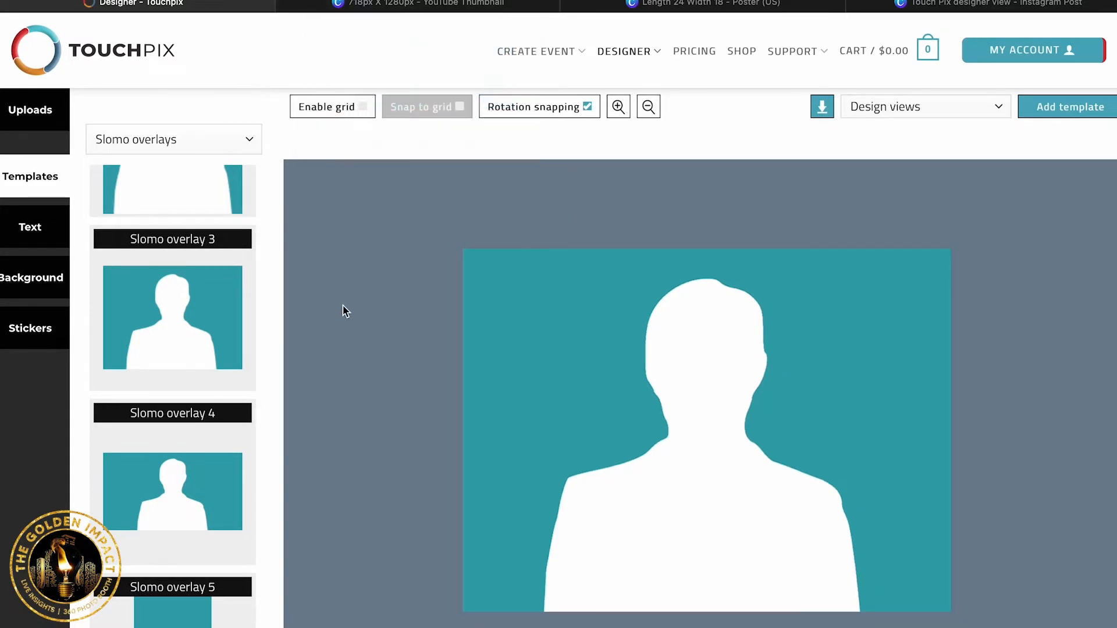
left_click(429, 6)
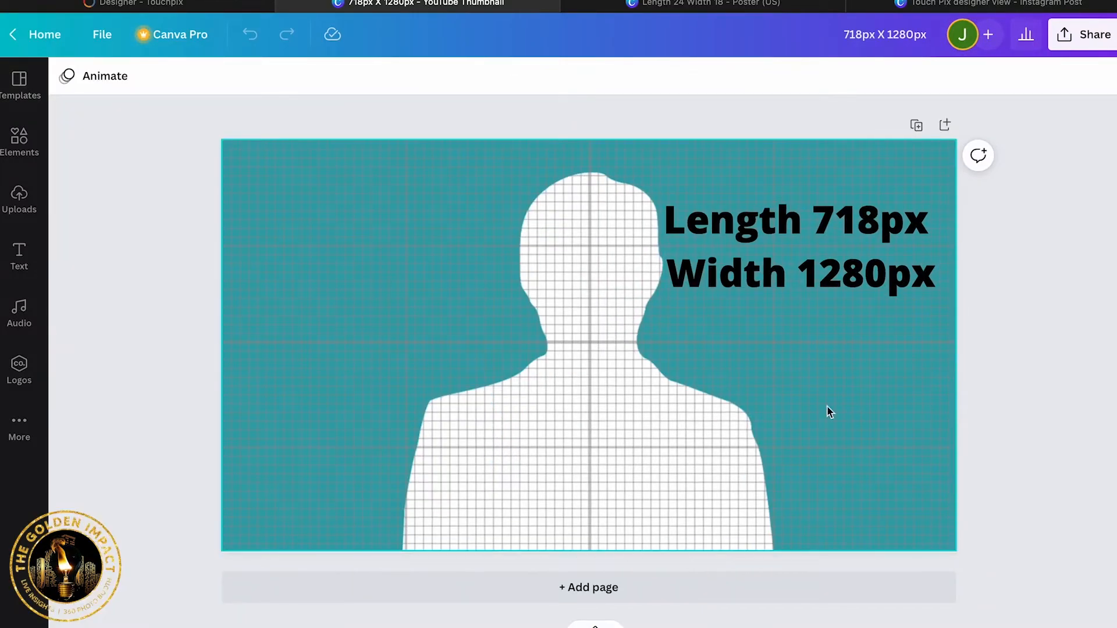
Switch back to the TouchPix overlay designer
left_click(122, 3)
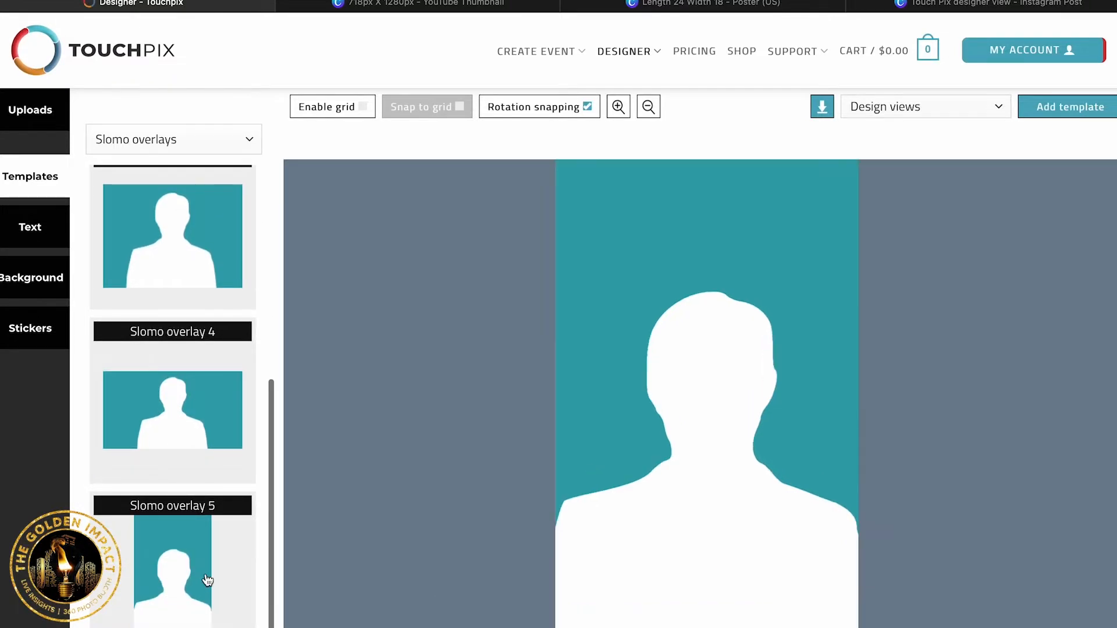
mouse_move(722, 373)
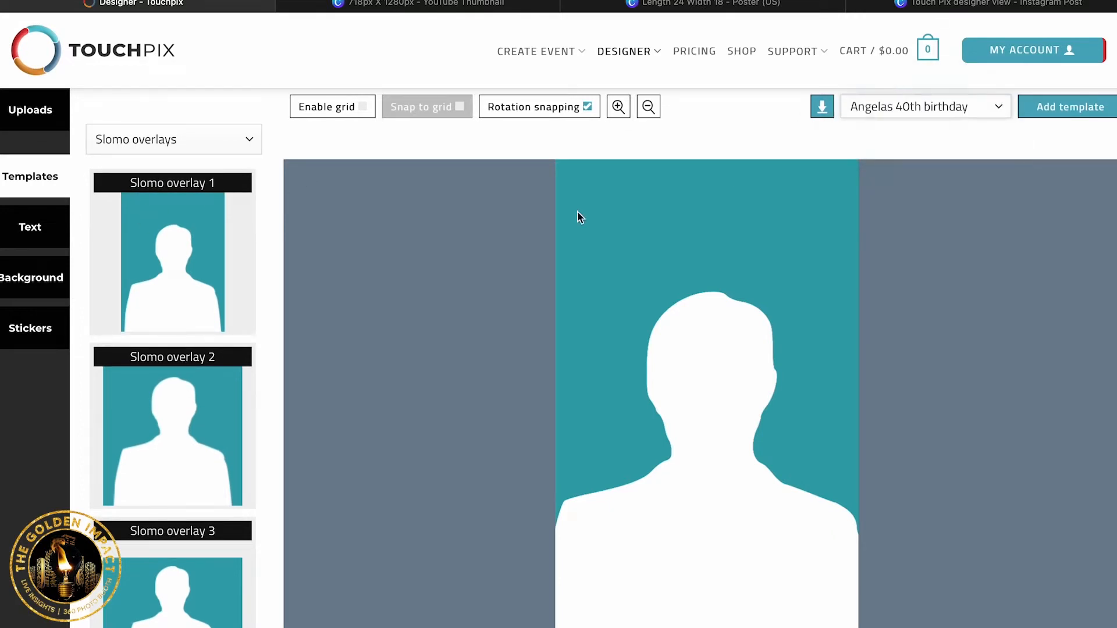
mouse_move(225, 344)
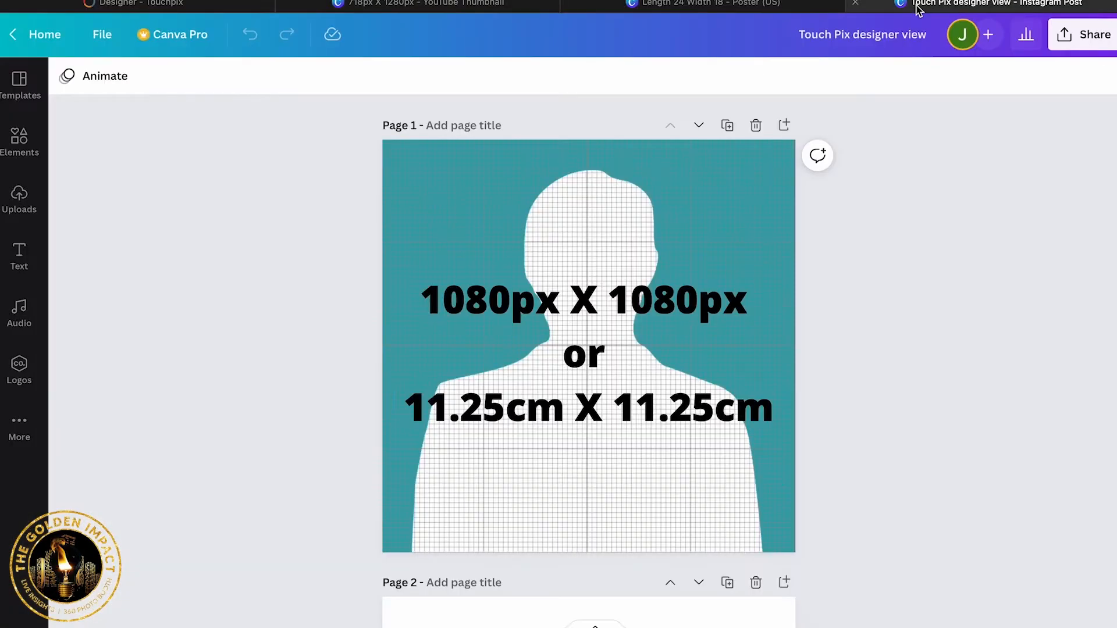
Scroll to the Angela's 40th overlay pages and type 'Ange' into the title
scroll("down", 3)
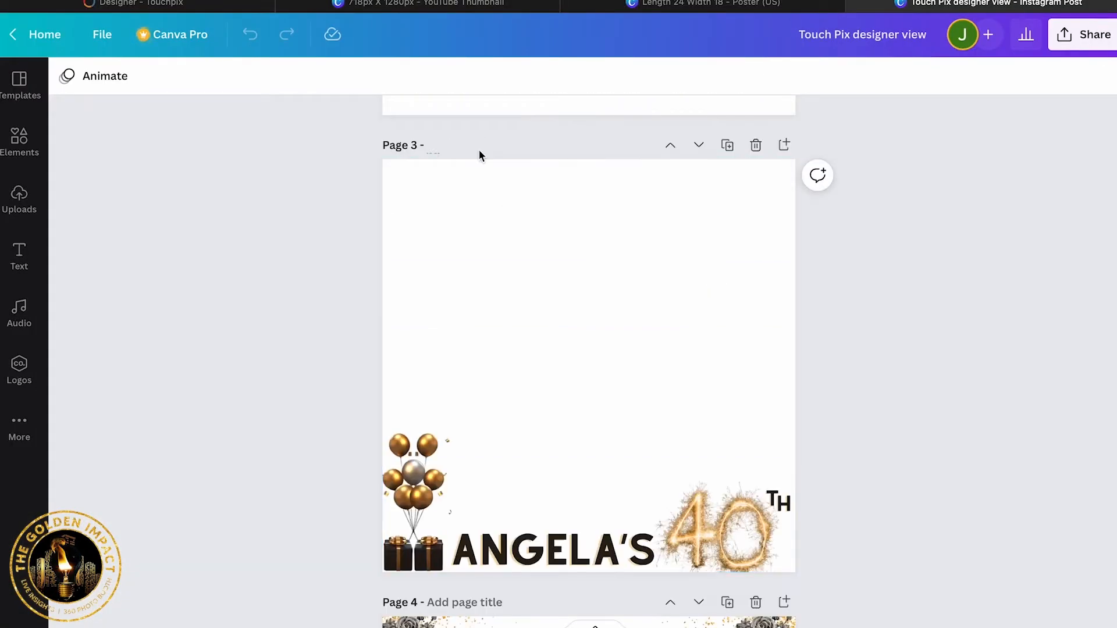
type("Ange")
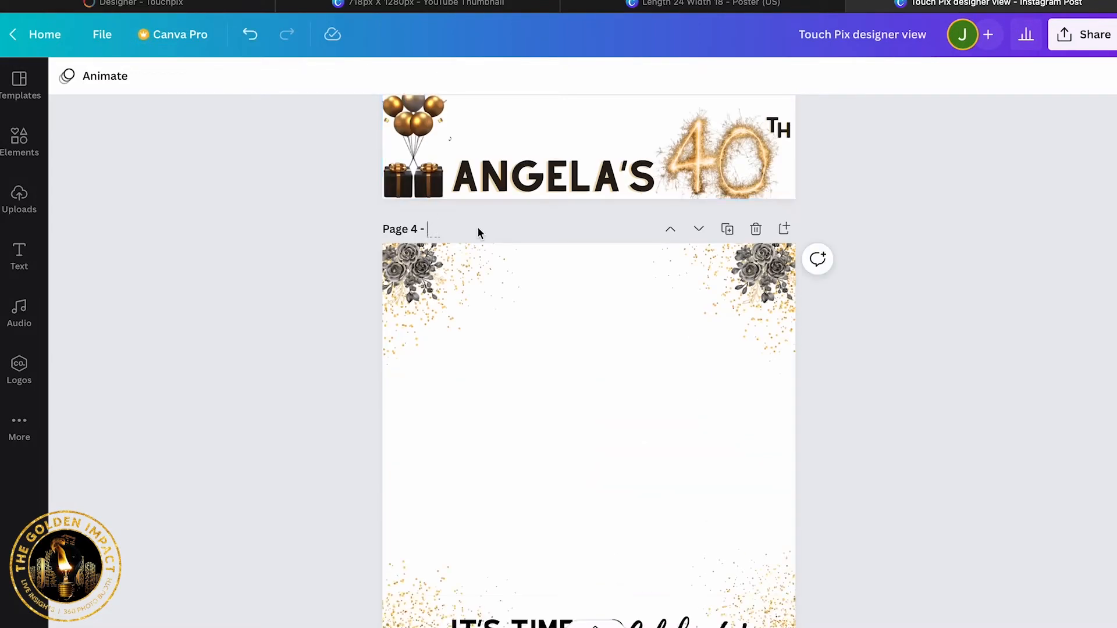
Download only pages 3 and 4 of the design as PNG files
left_click(1088, 34)
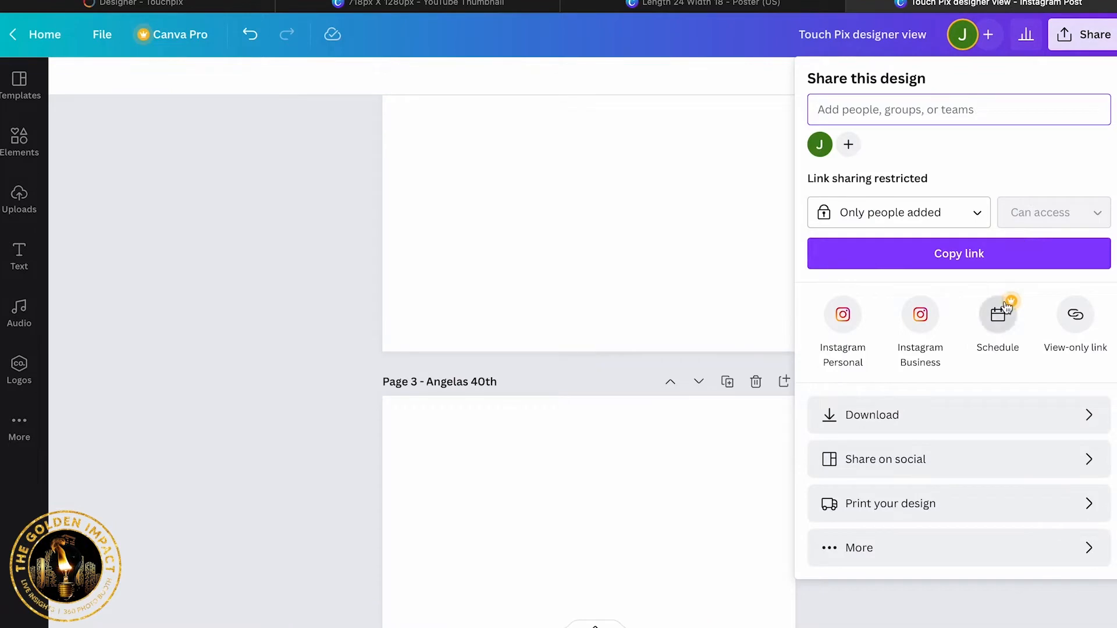
left_click(872, 415)
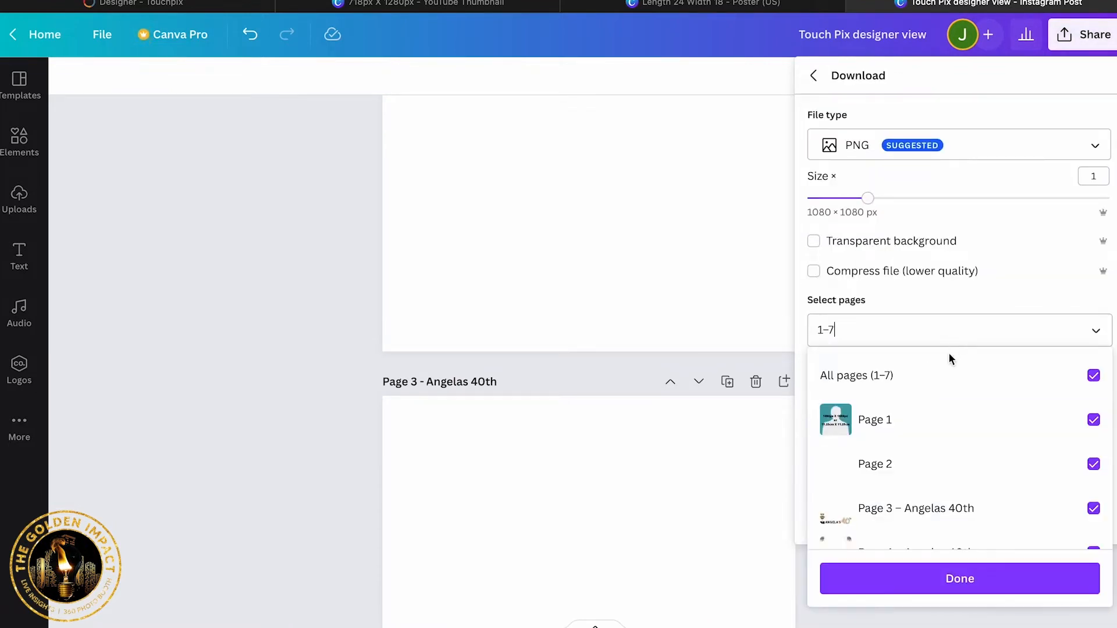
left_click(1092, 375)
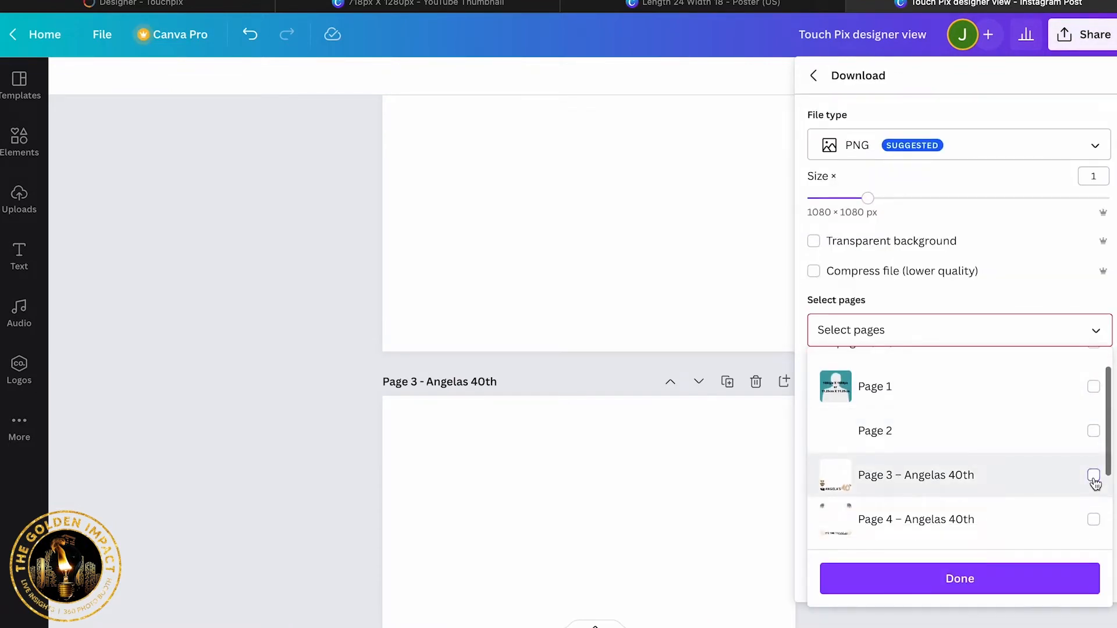
left_click(1092, 476)
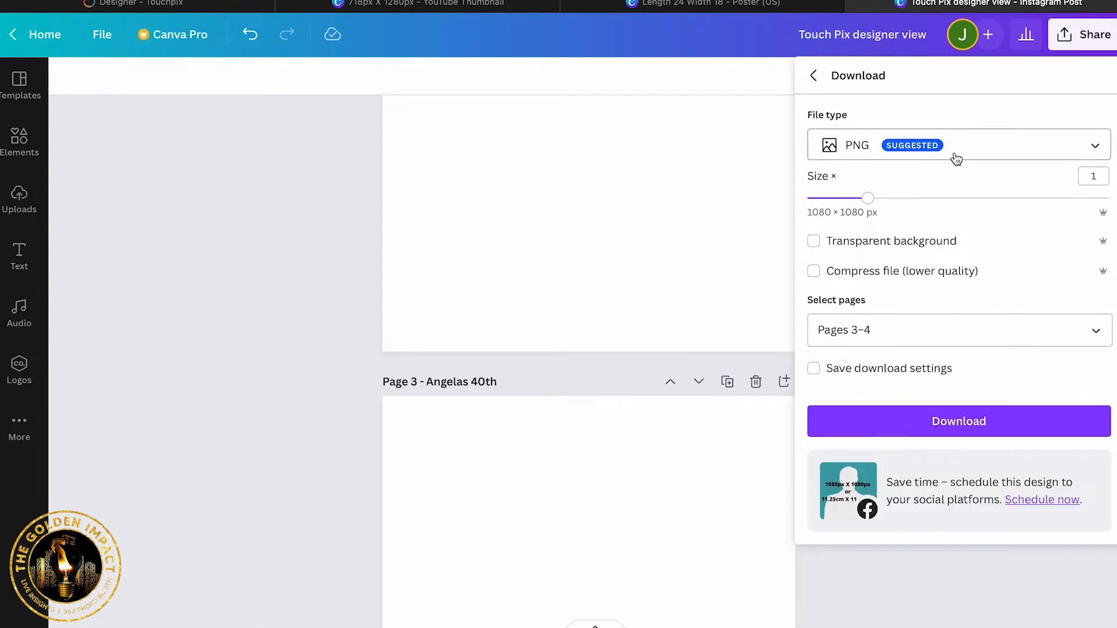
left_click(958, 422)
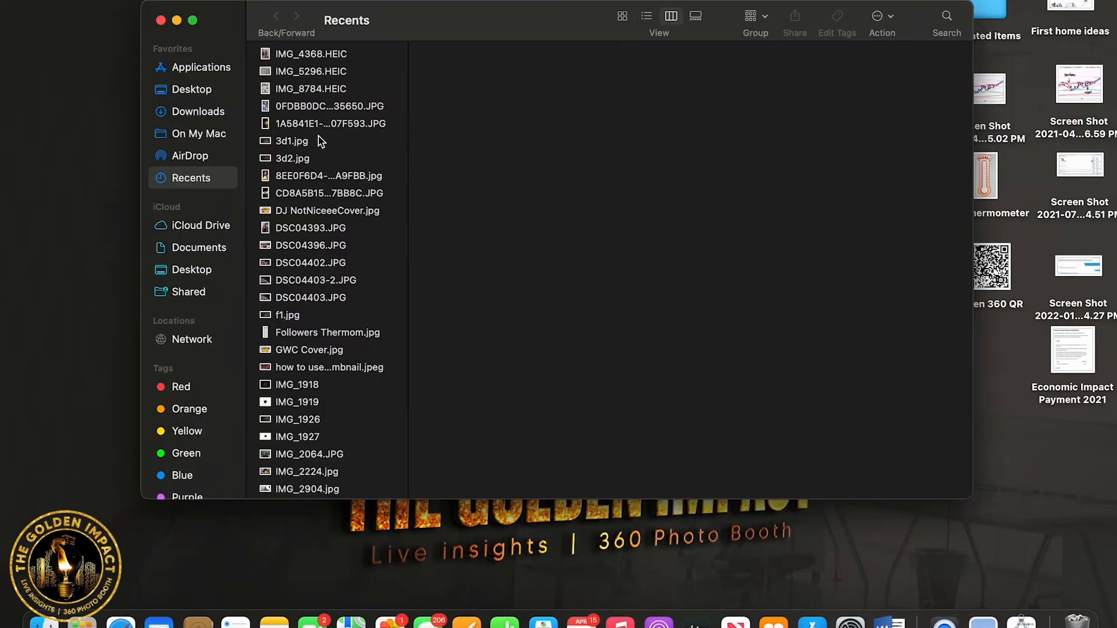
Upload Angelas 40th (2).png as a TouchPix custom overlay, dismissing the size notice
left_click(198, 111)
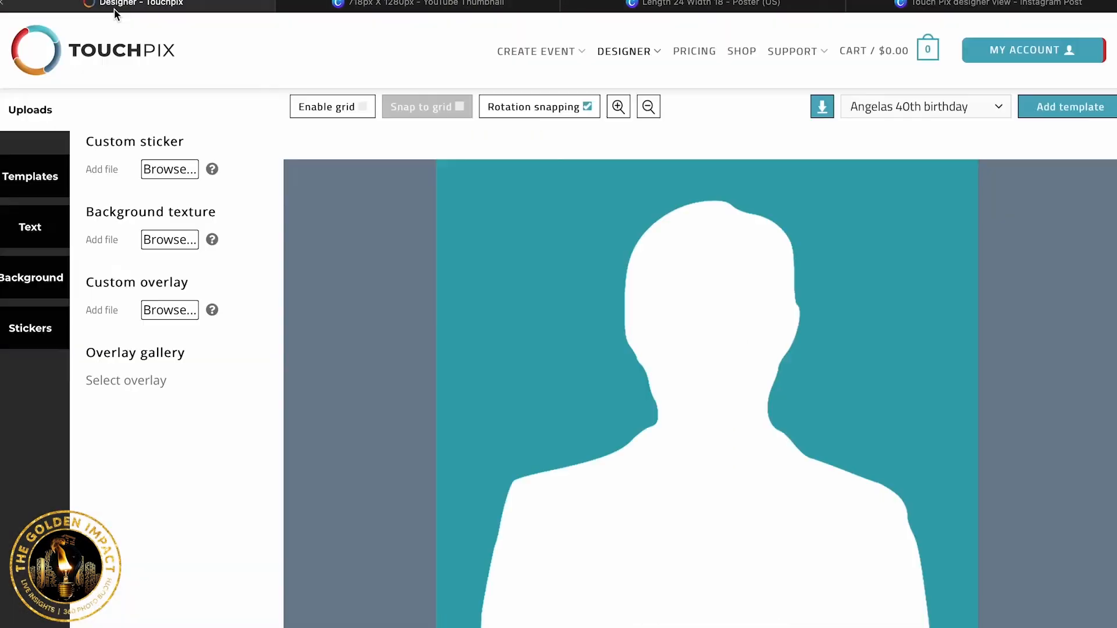
mouse_move(588, 327)
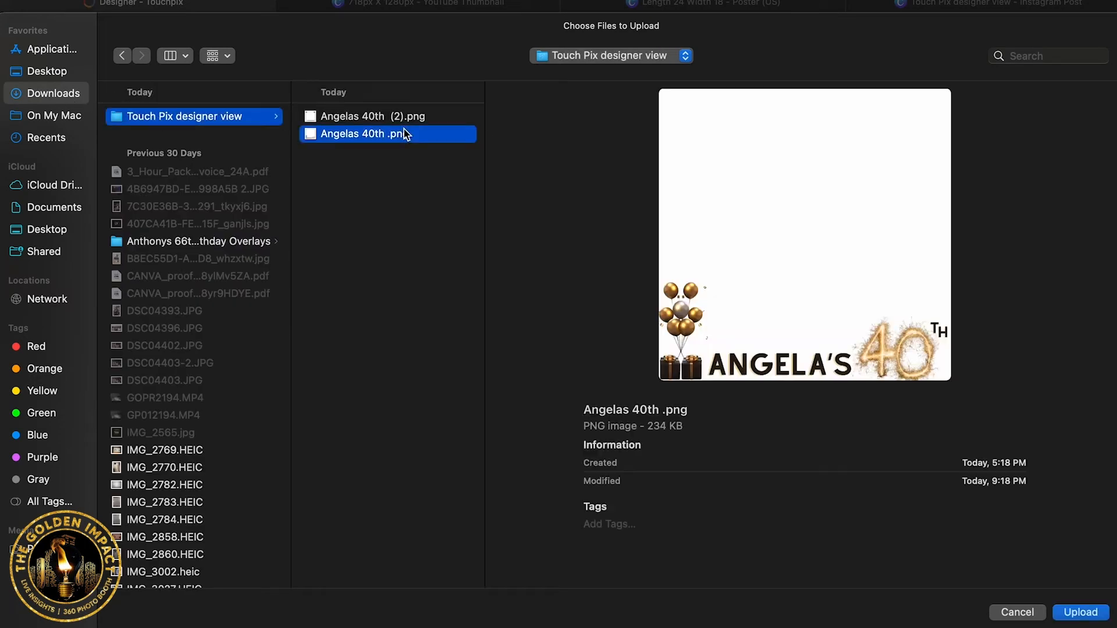
left_click(377, 116)
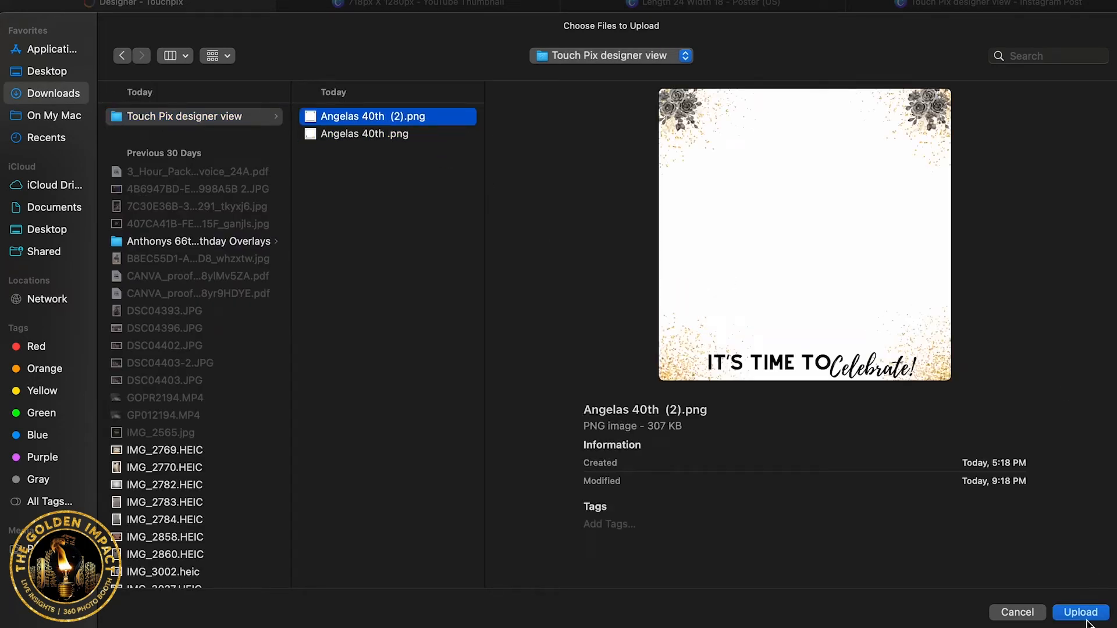
left_click(1080, 612)
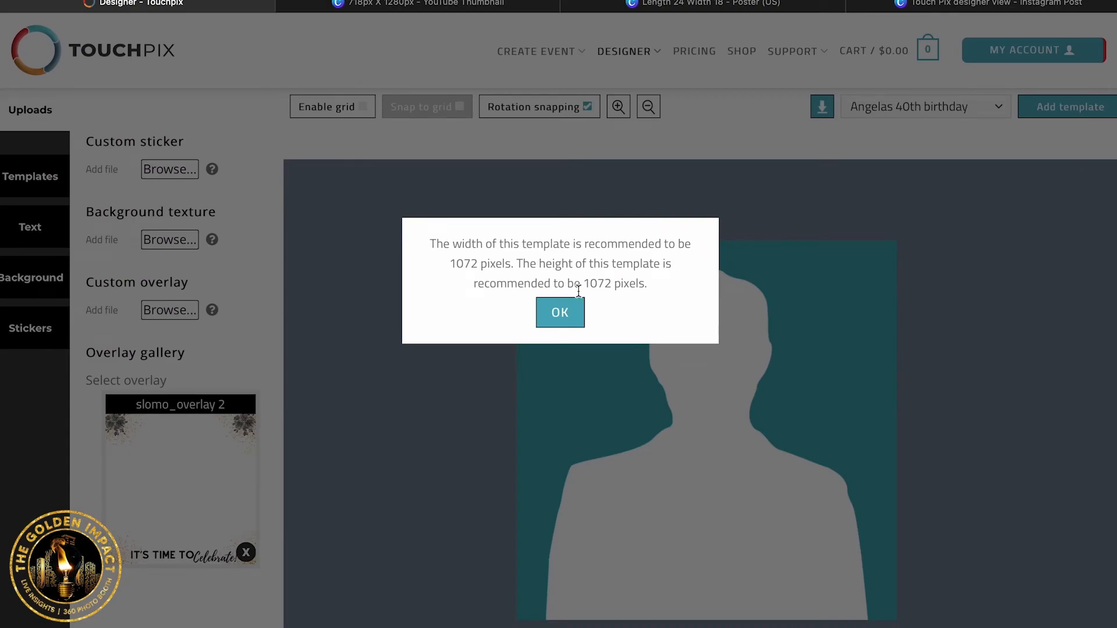
left_click(559, 312)
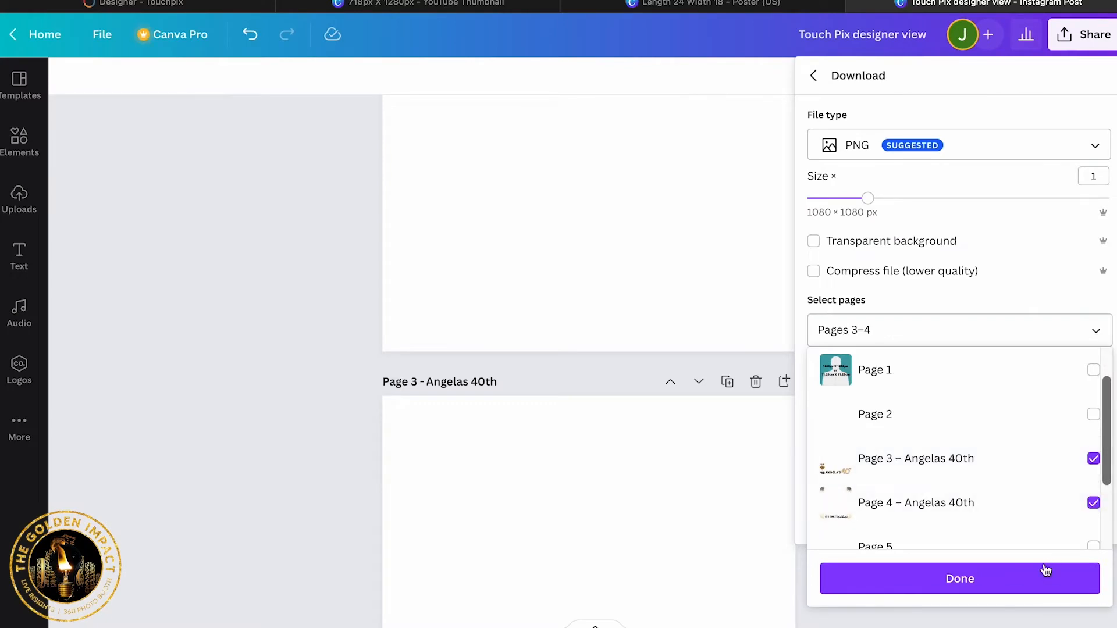
Download pages 3 and 4 with a transparent background and check the downloads folder
left_click(959, 578)
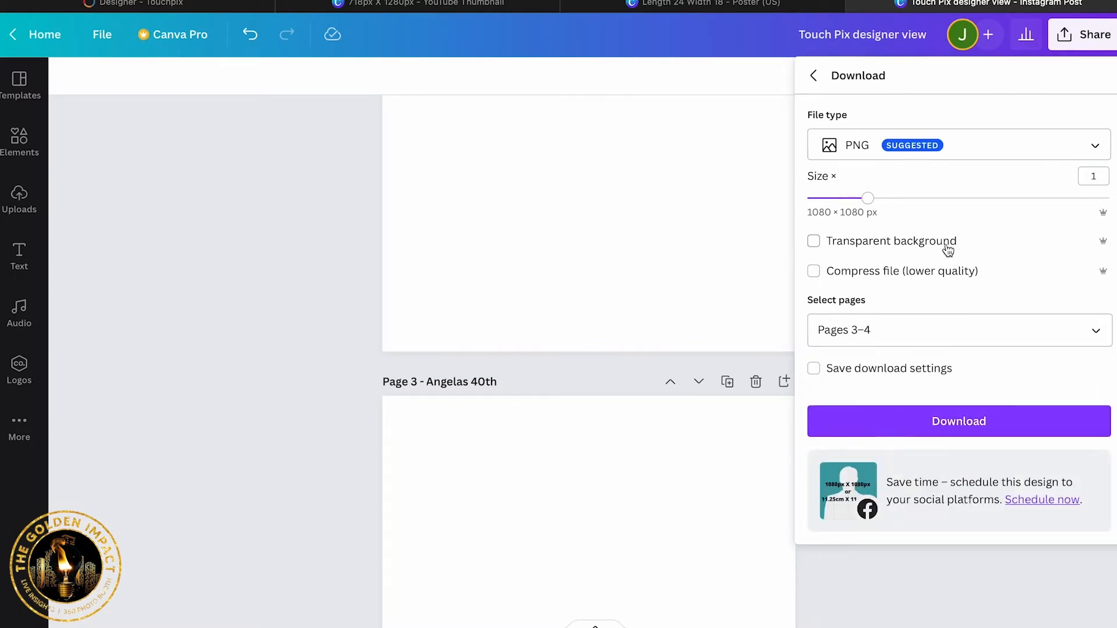
left_click(814, 241)
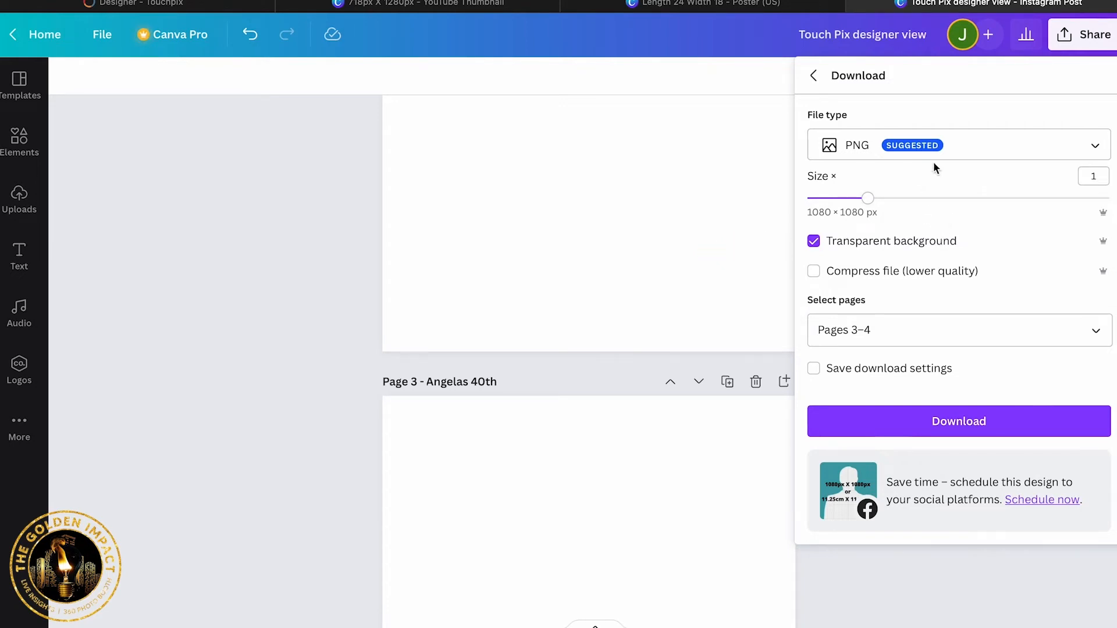
left_click(958, 421)
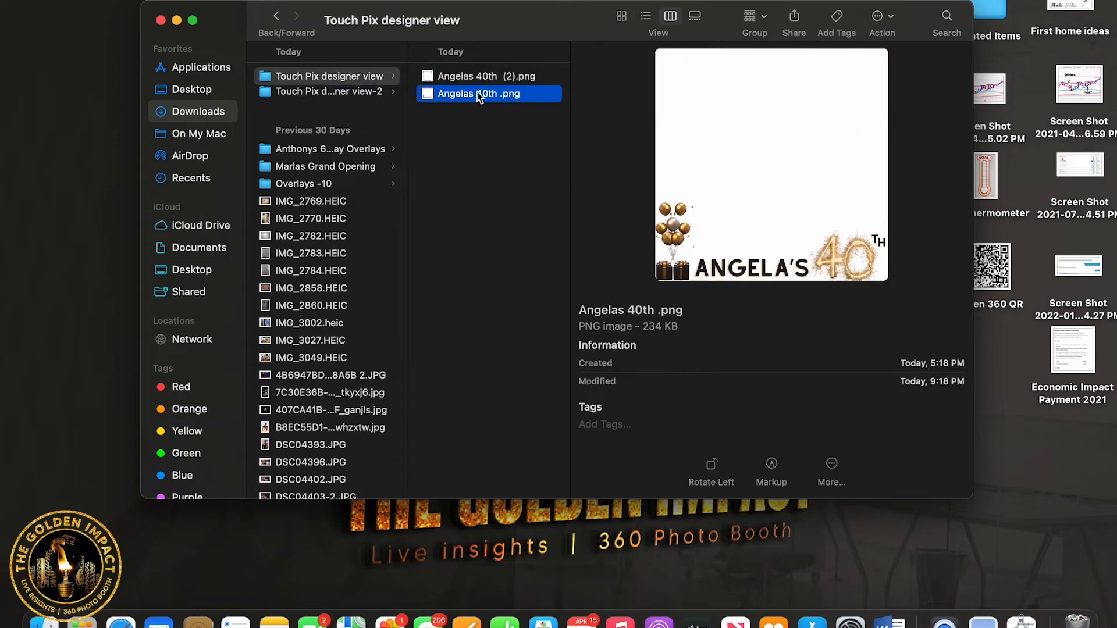
right_click(330, 76)
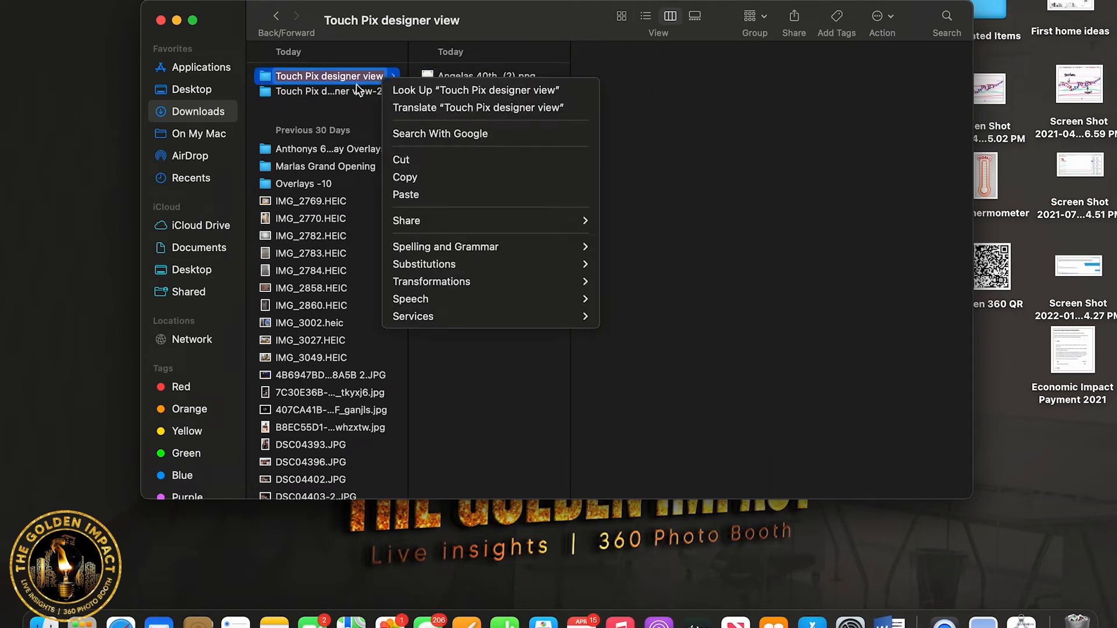
right_click(328, 76)
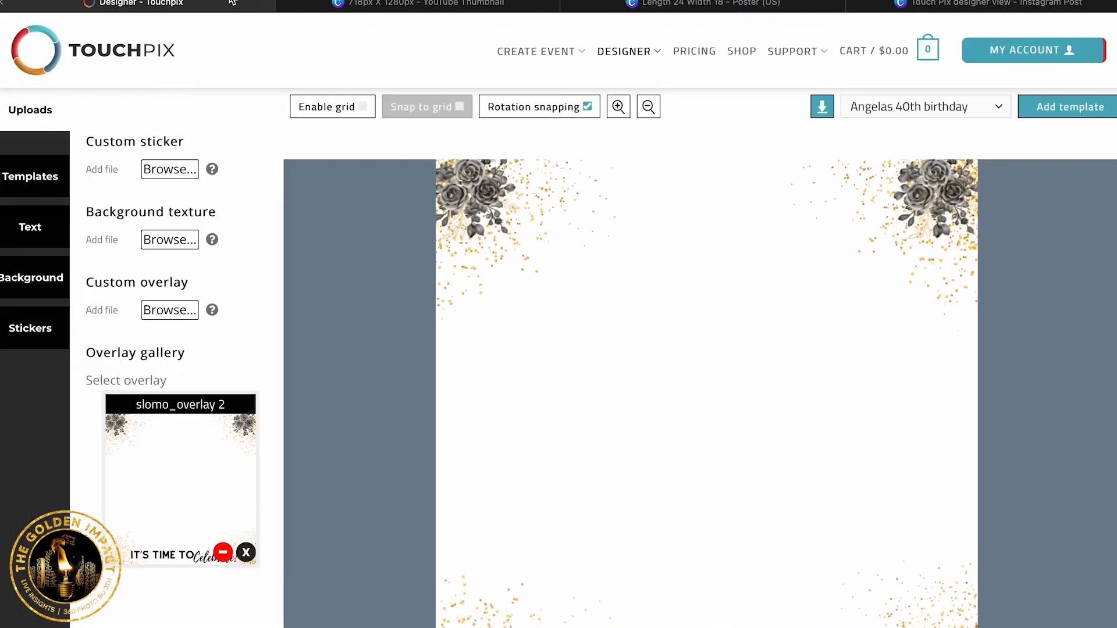
Replace the white-backed overlay with transparent Angelas 40th (2).png and save as slomo template
left_click(221, 552)
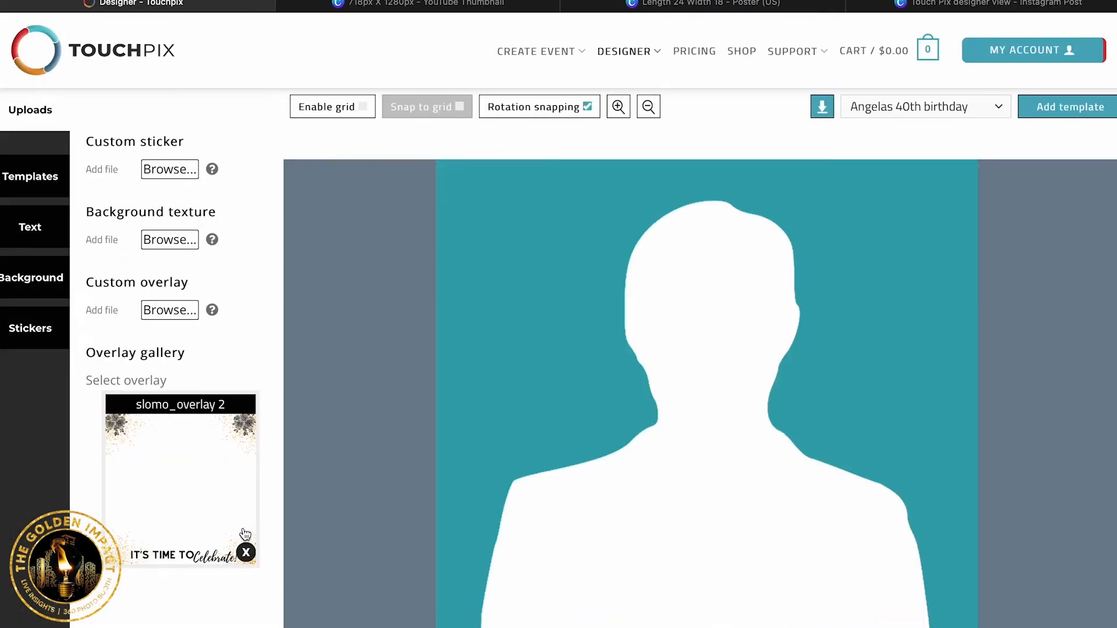
left_click(169, 169)
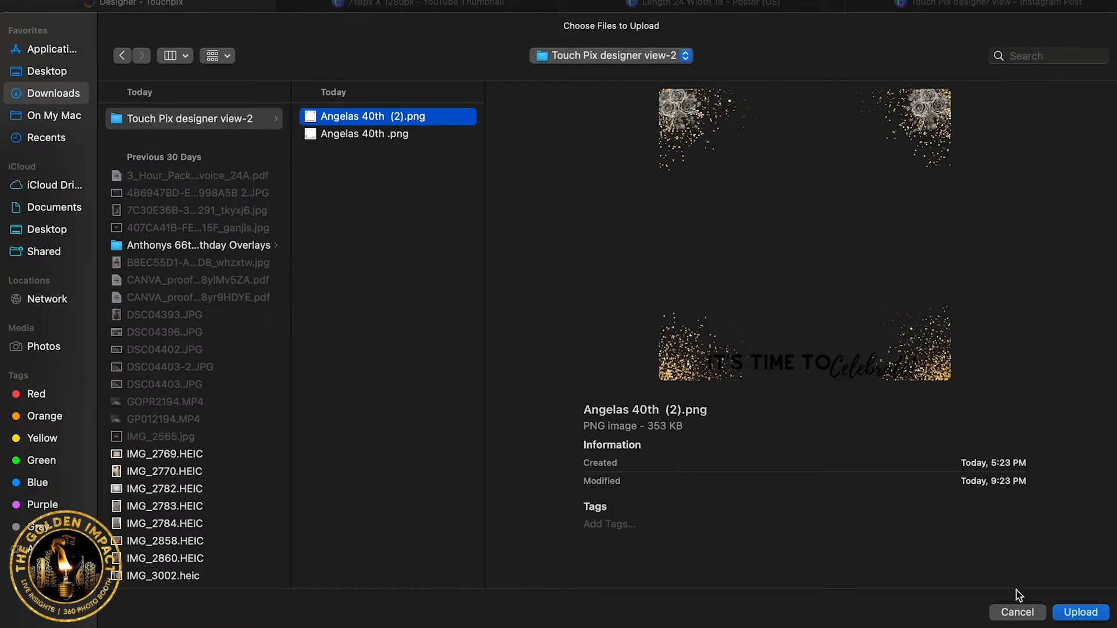
left_click(1081, 611)
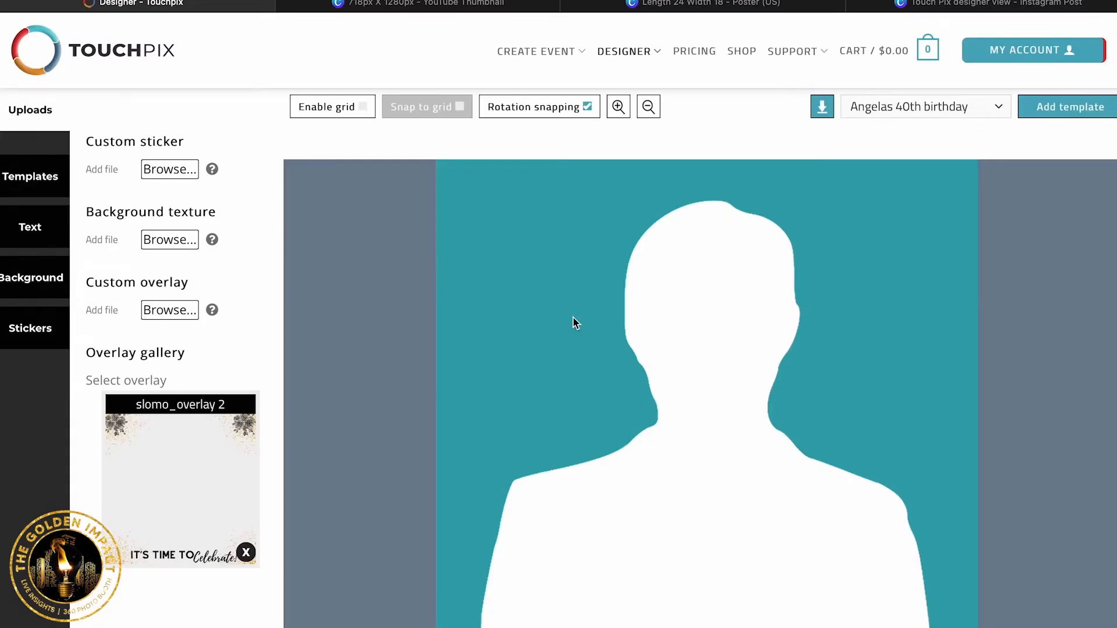
left_click(181, 482)
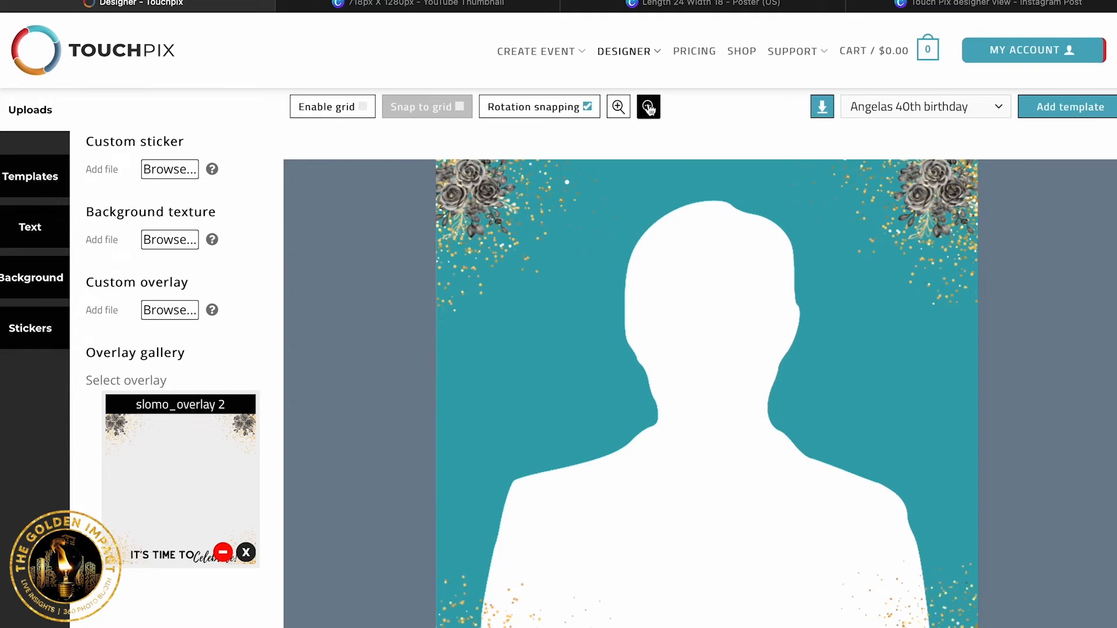
left_click(648, 107)
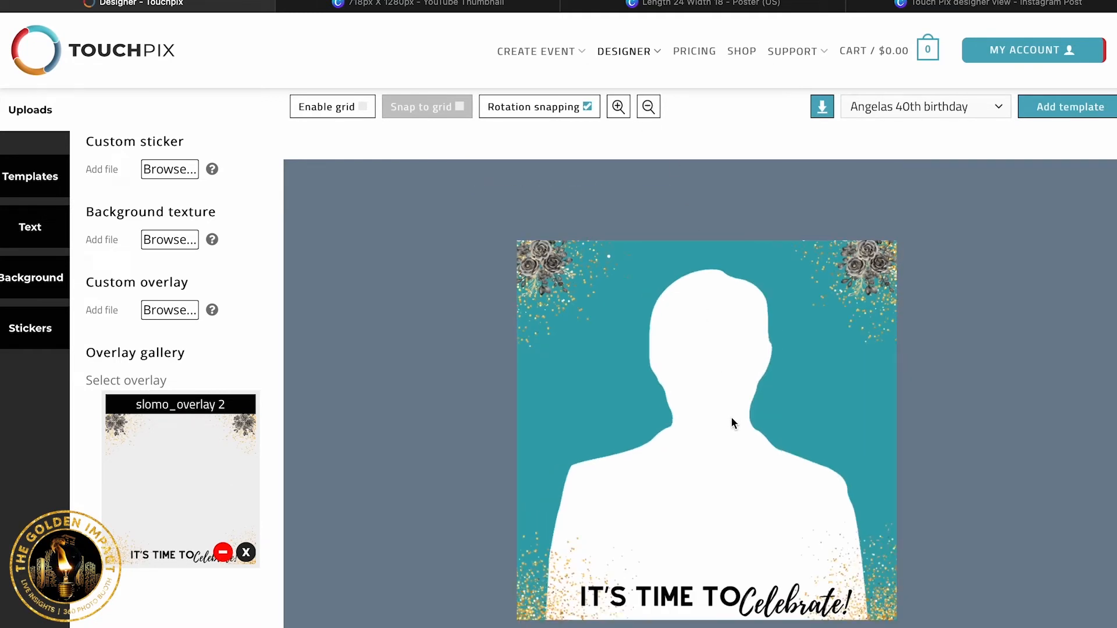
mouse_move(1090, 108)
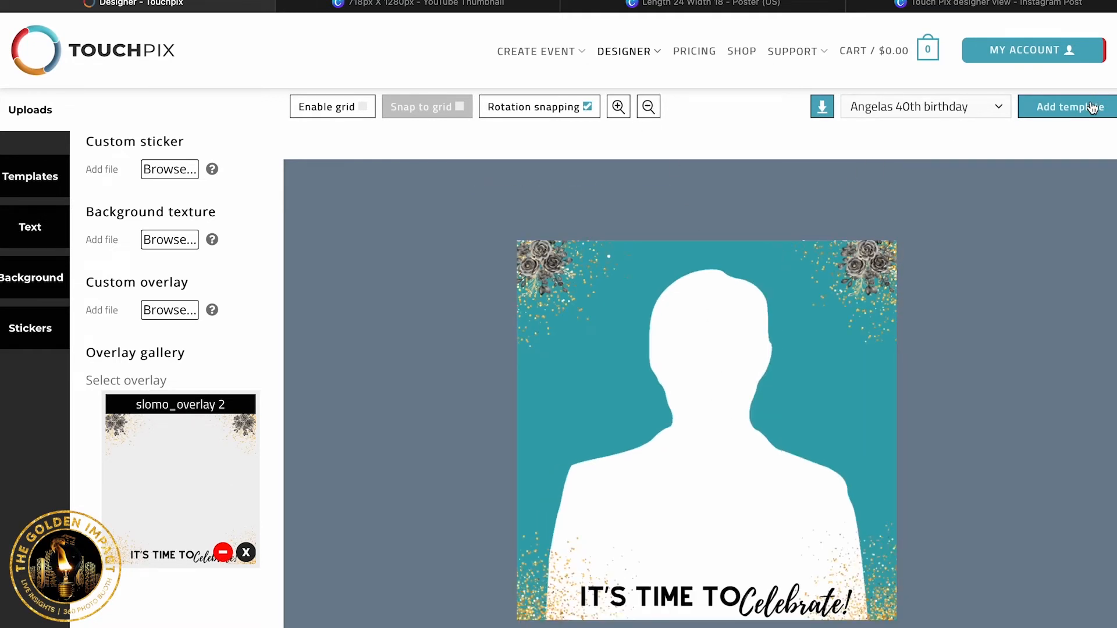
left_click(1073, 107)
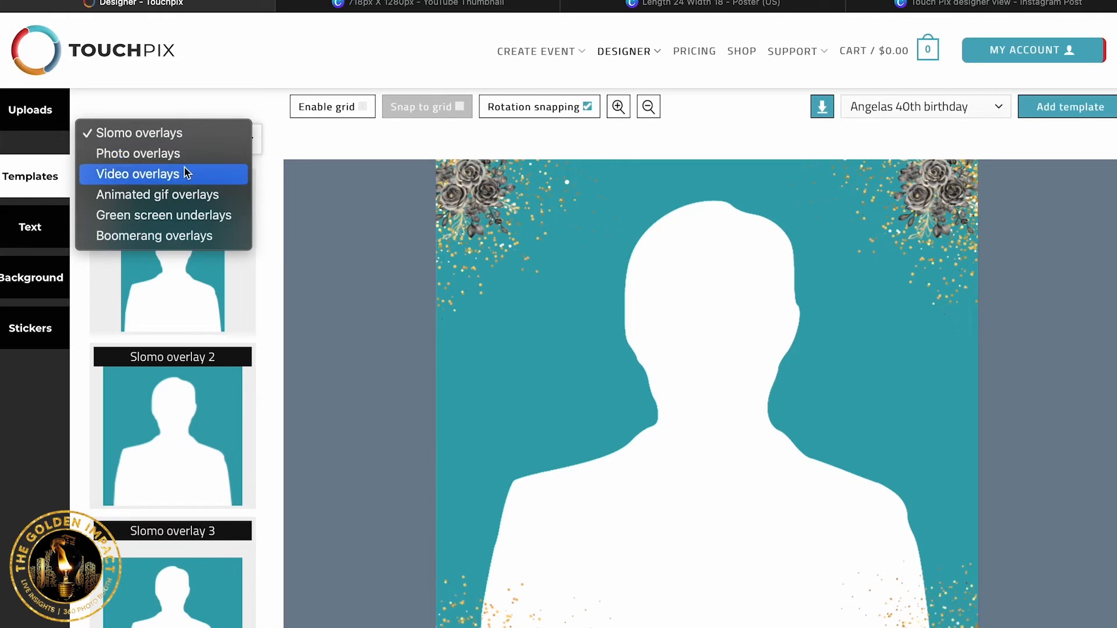
Upload Angelas 40th .png onto a video overlay template and save it as a template
left_click(138, 174)
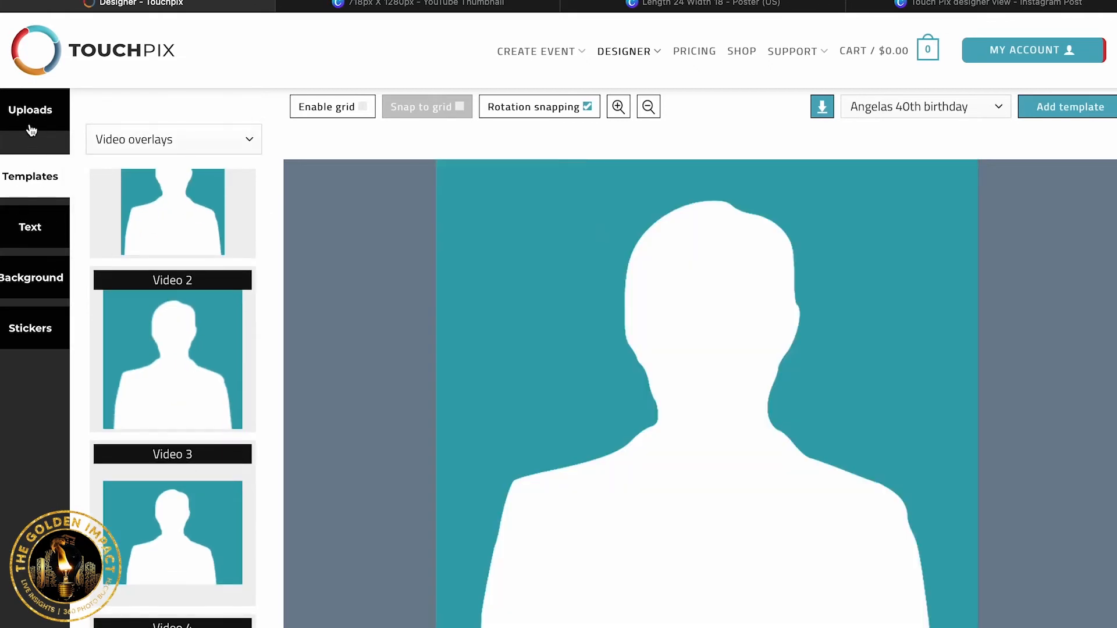
left_click(29, 110)
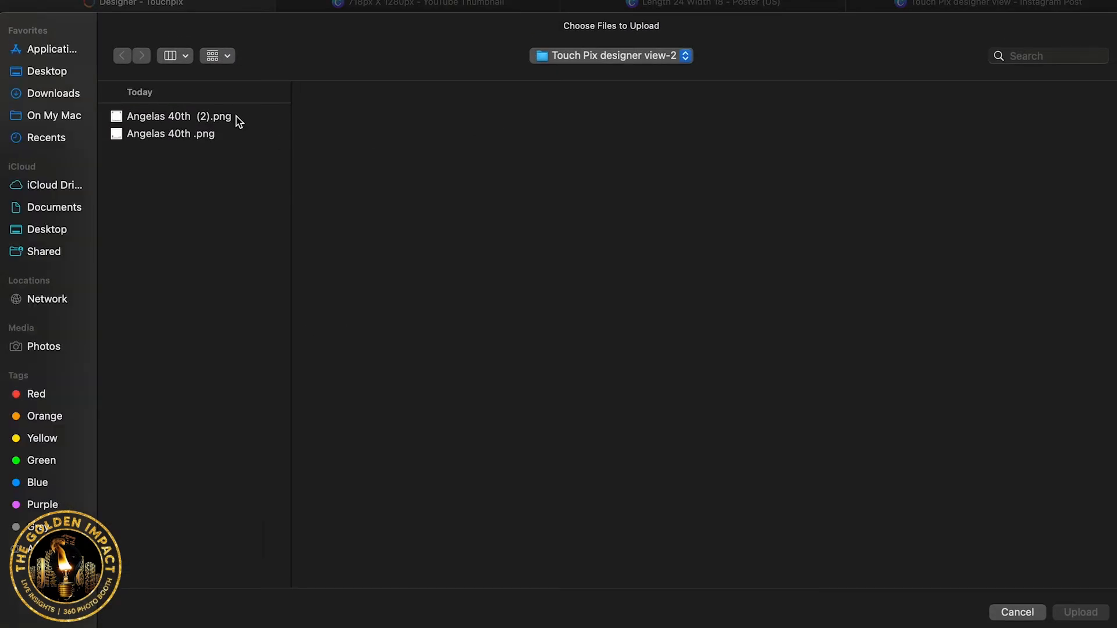
left_click(174, 133)
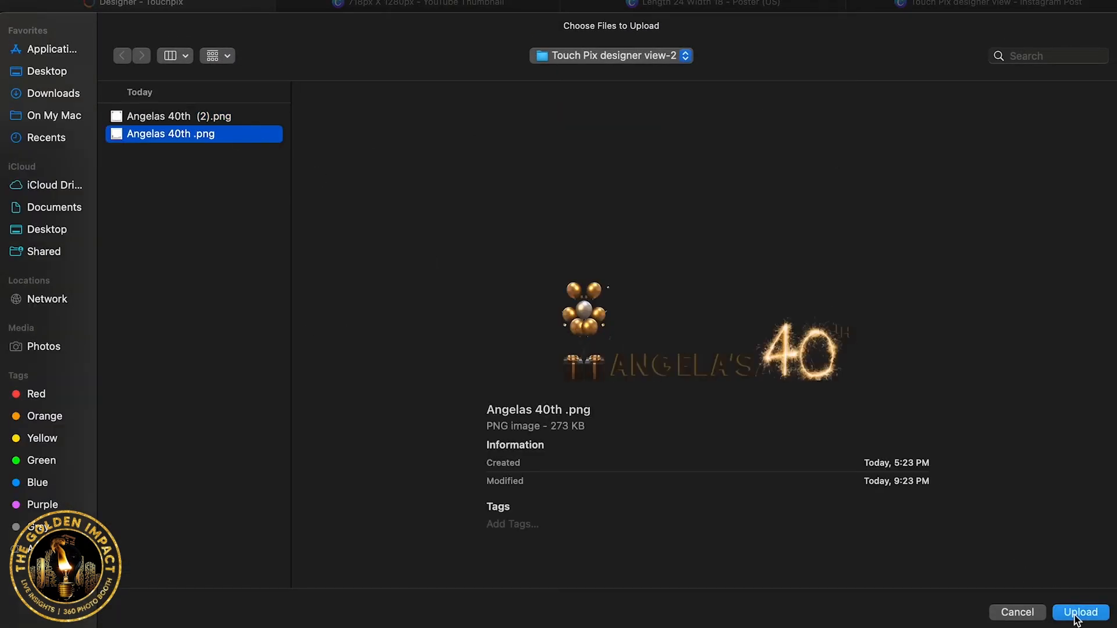
left_click(1079, 612)
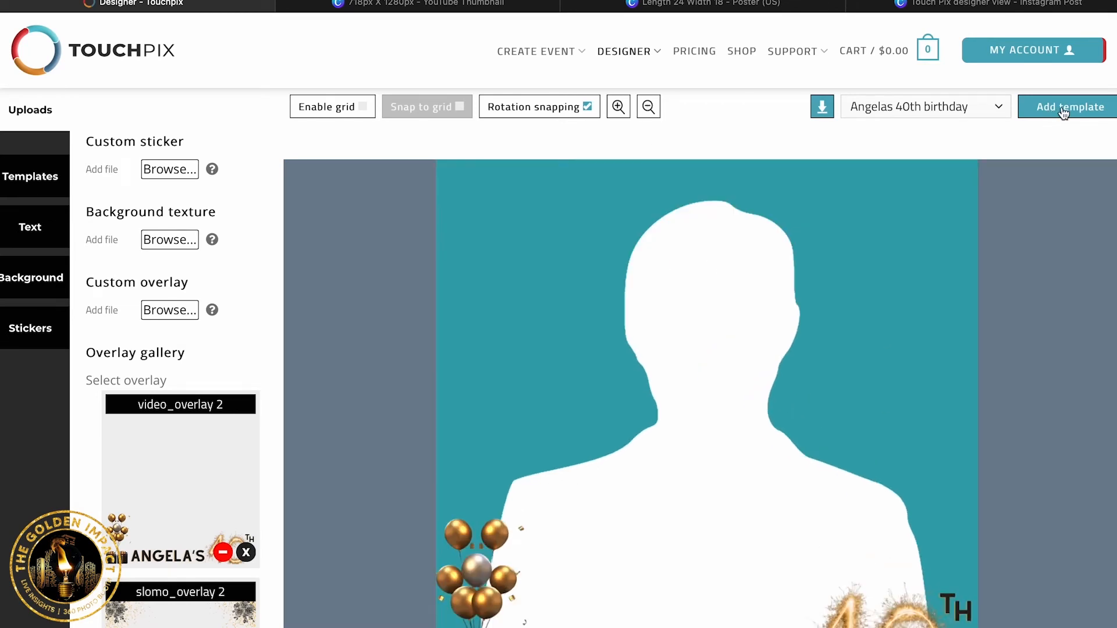
left_click(1063, 106)
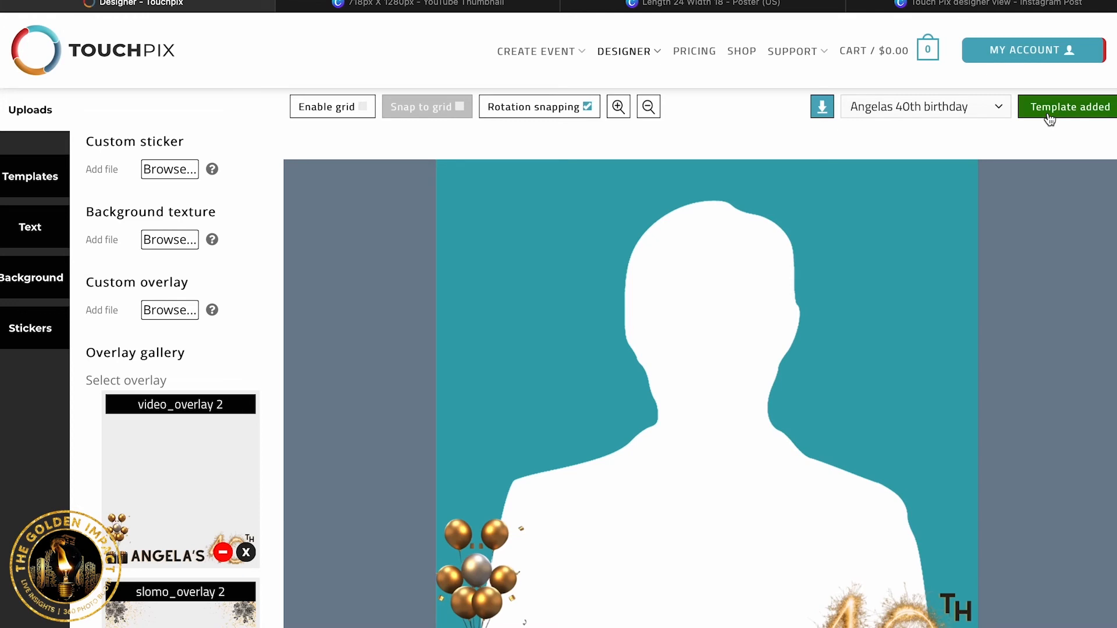